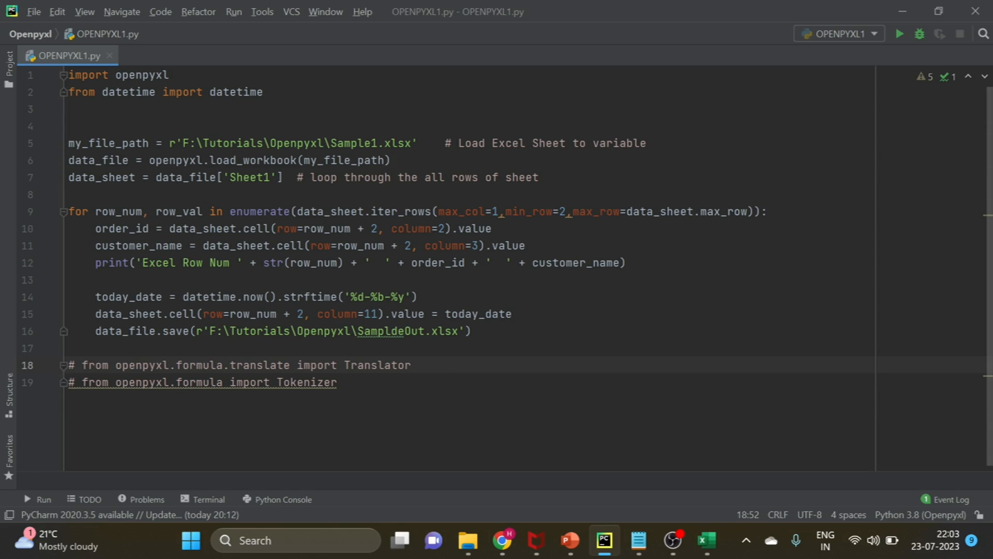
Step: In Excel, copy the Total header into L1 and rename it Total2
left_click(705, 540)
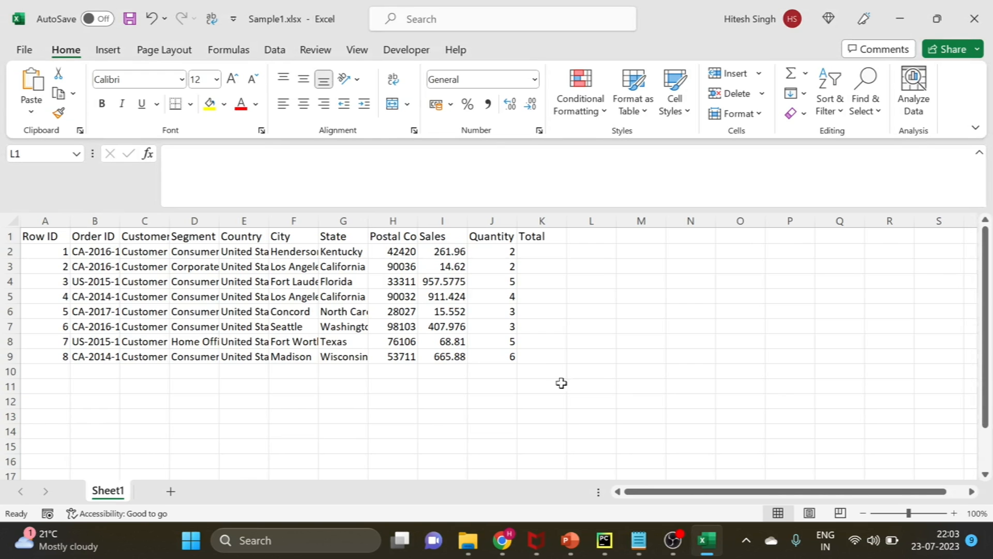
left_click(541, 371)
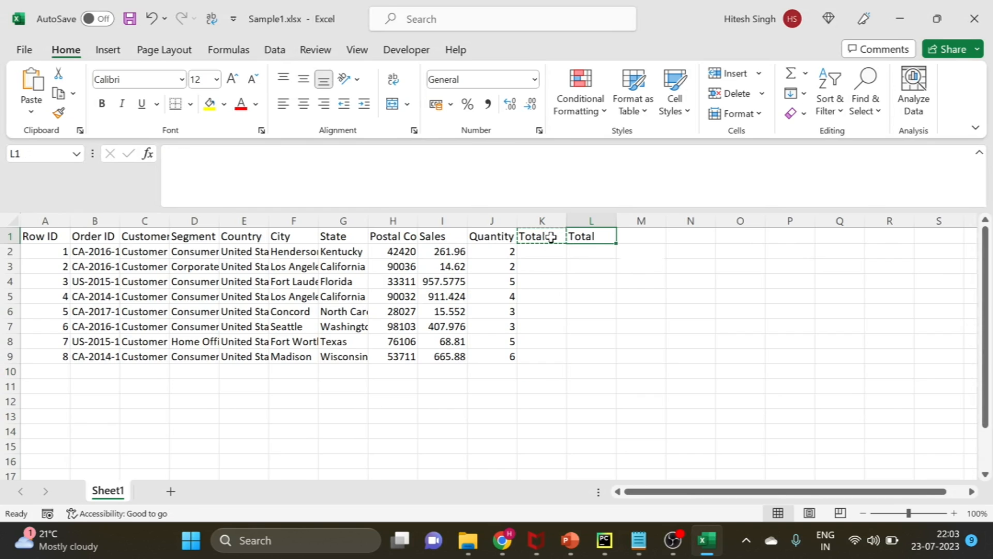
double_click(590, 236)
type("2")
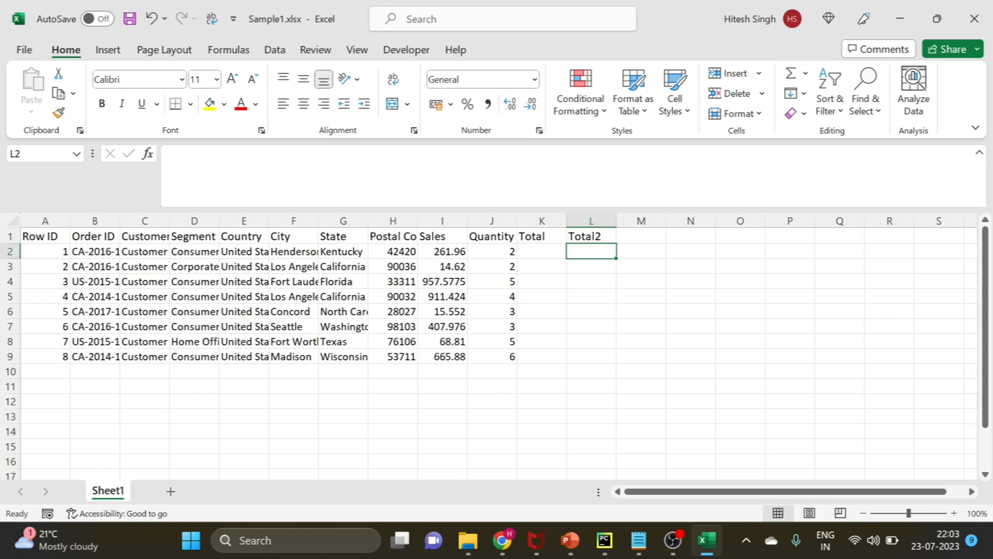
Step: Review cells K2 and L2 and the Sales column, then select data columns A–J
left_click(541, 251)
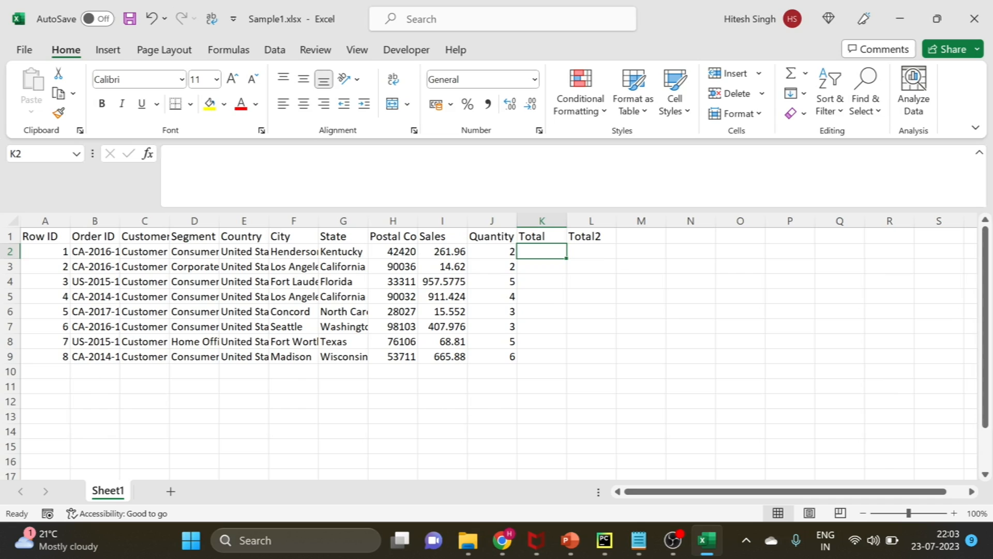
left_click(589, 251)
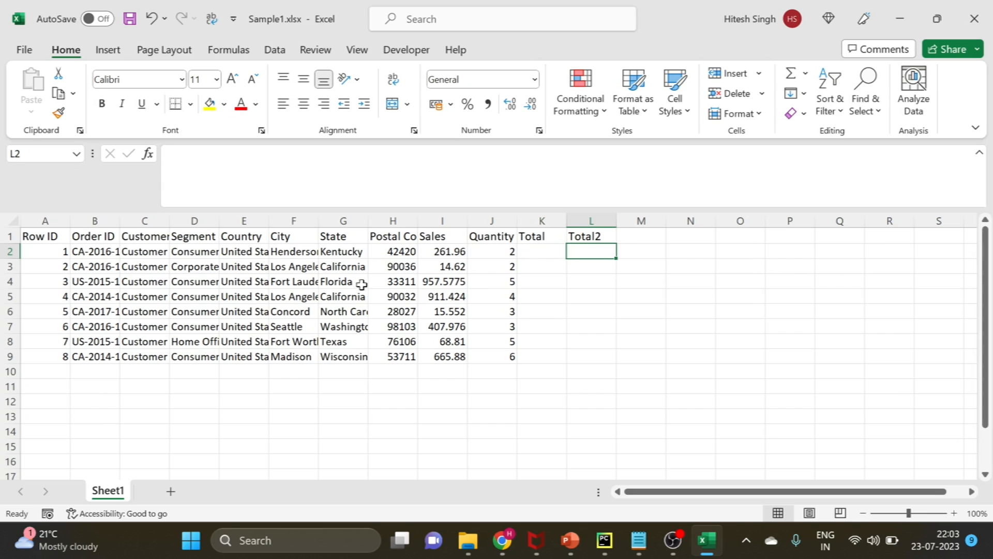
left_click(442, 296)
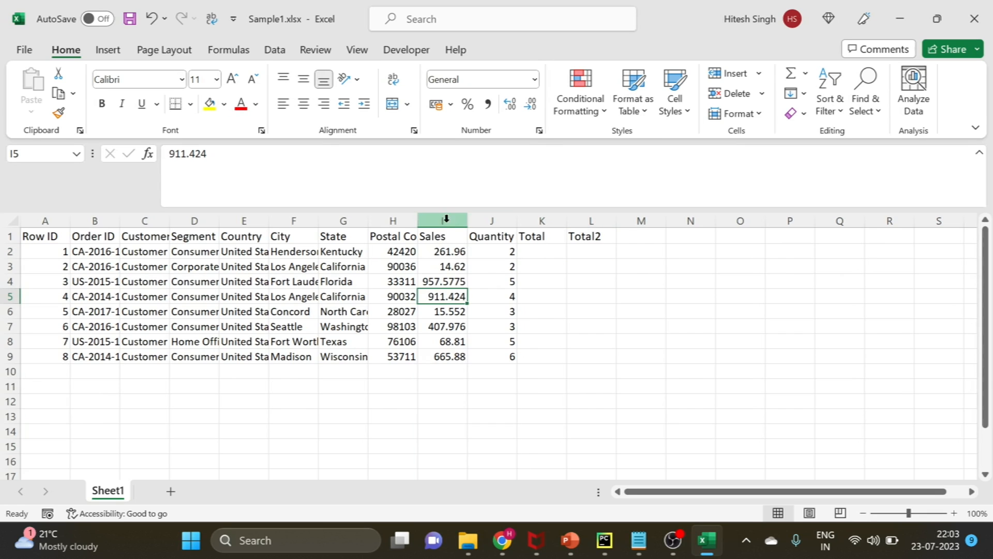
left_click(442, 220)
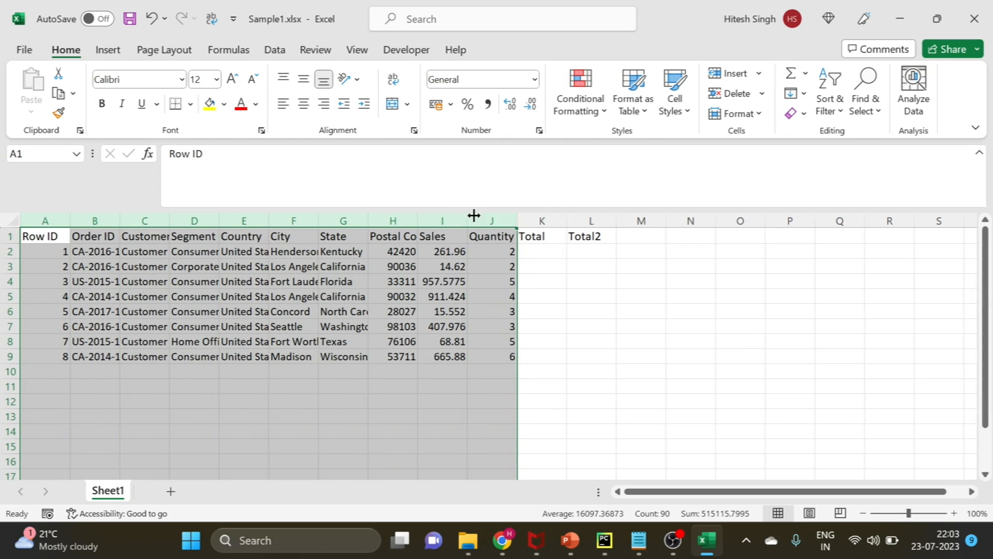
left_click(603, 540)
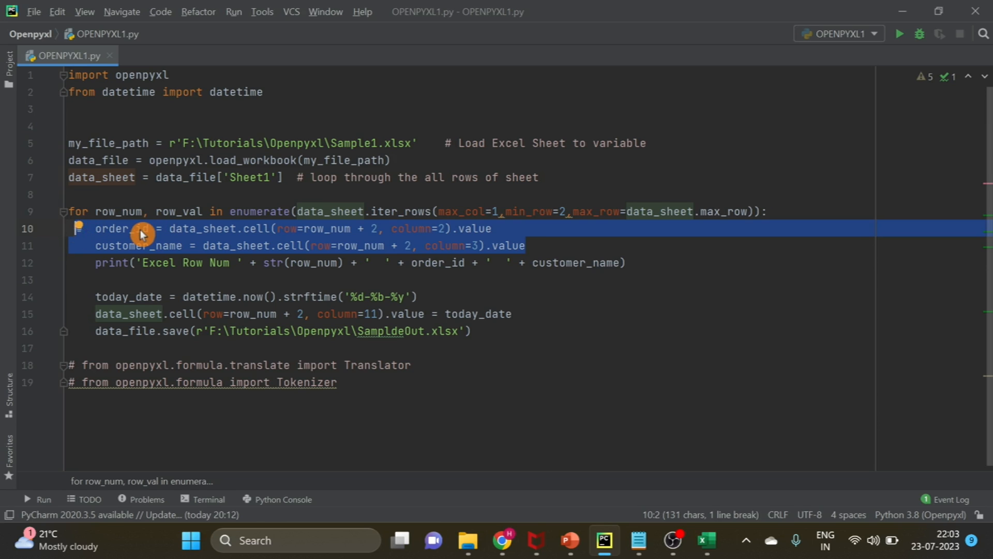
Step: Rename order_id to sales_value and make it read column 9
left_click(147, 229)
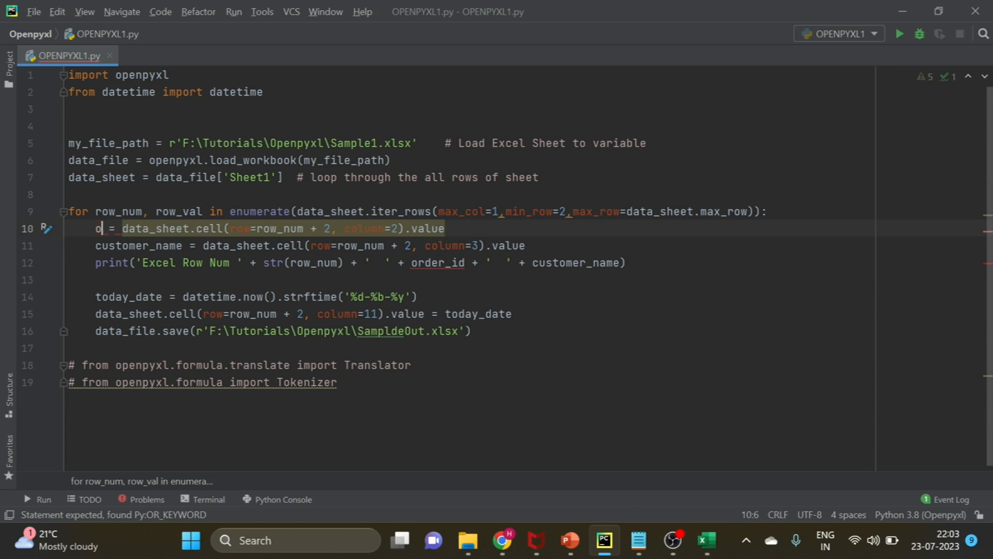
left_click(705, 540)
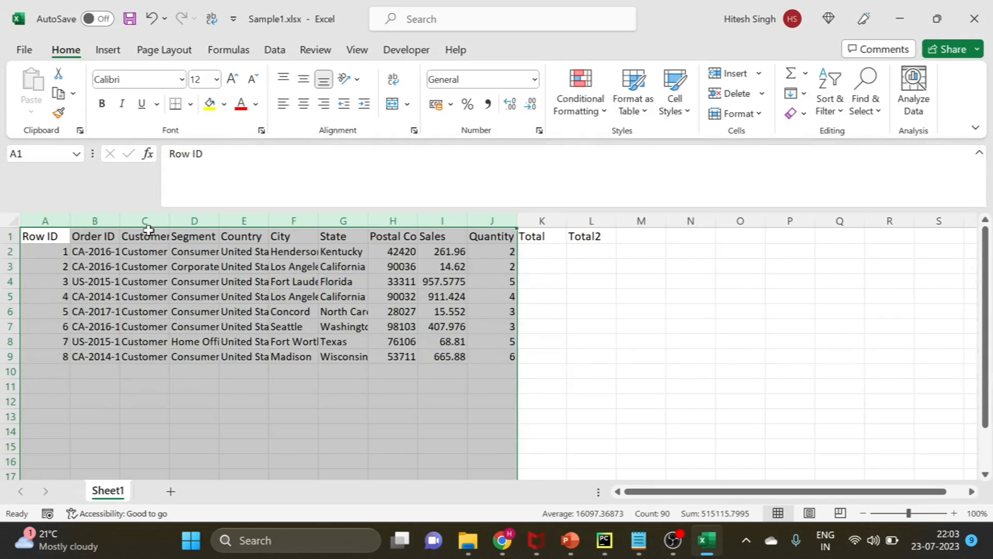
left_click(603, 540)
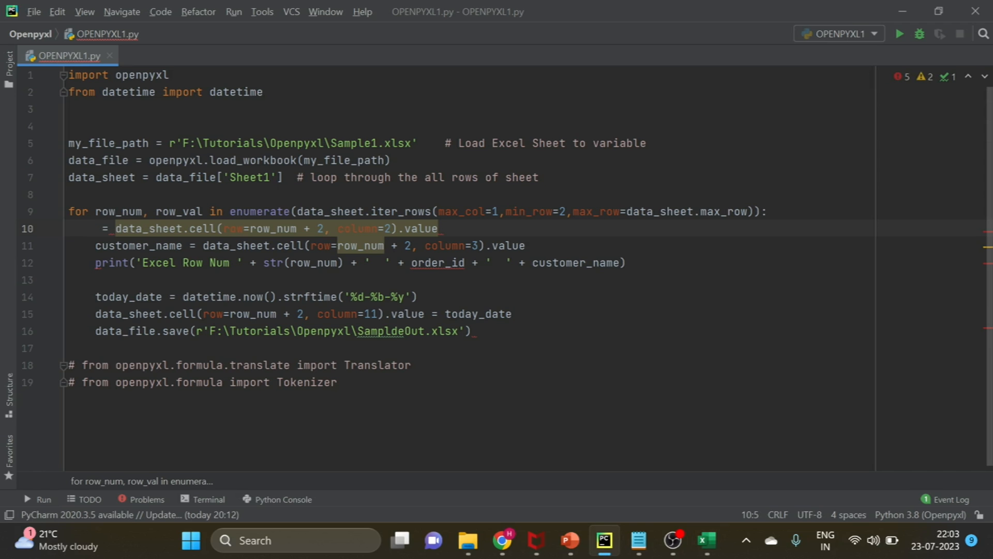
type("SALES")
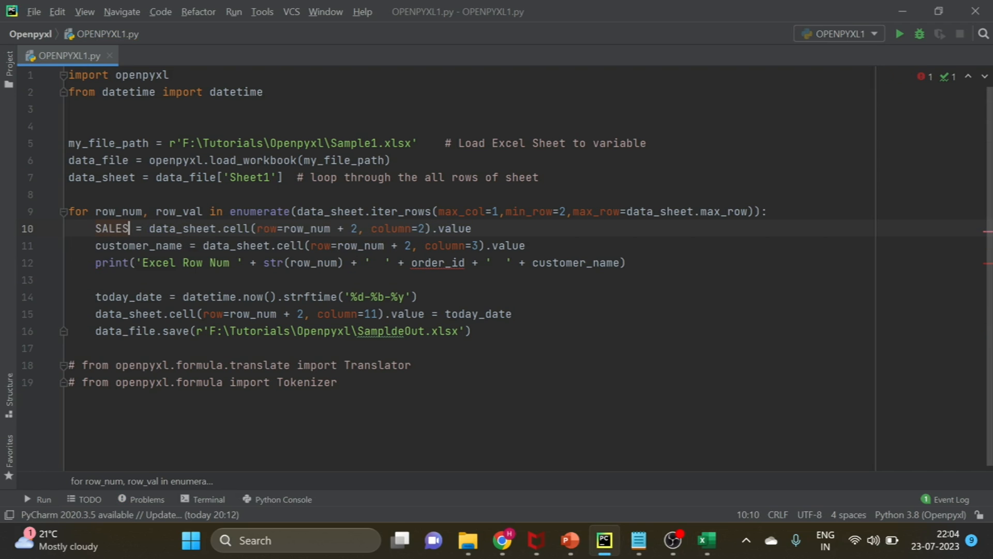
type("sa")
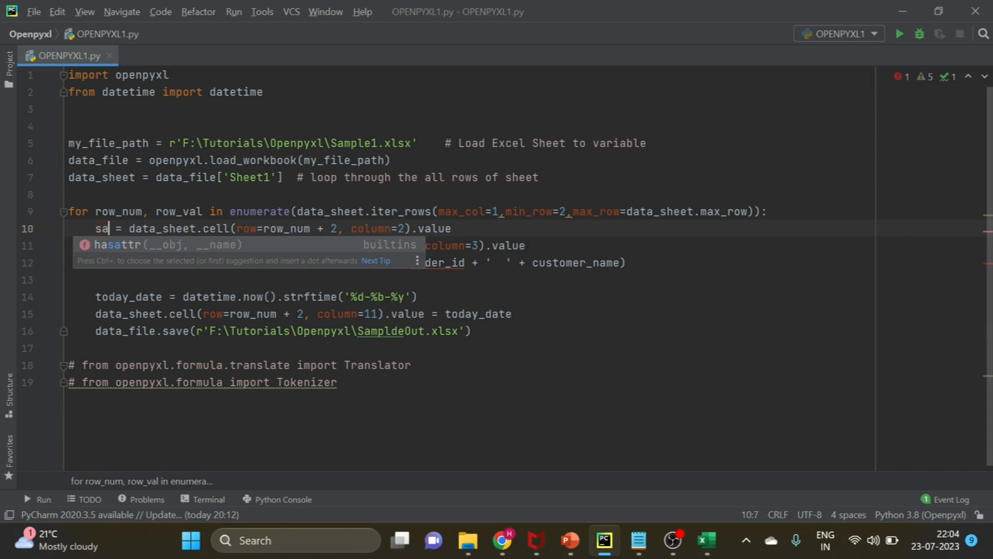
type("les_va")
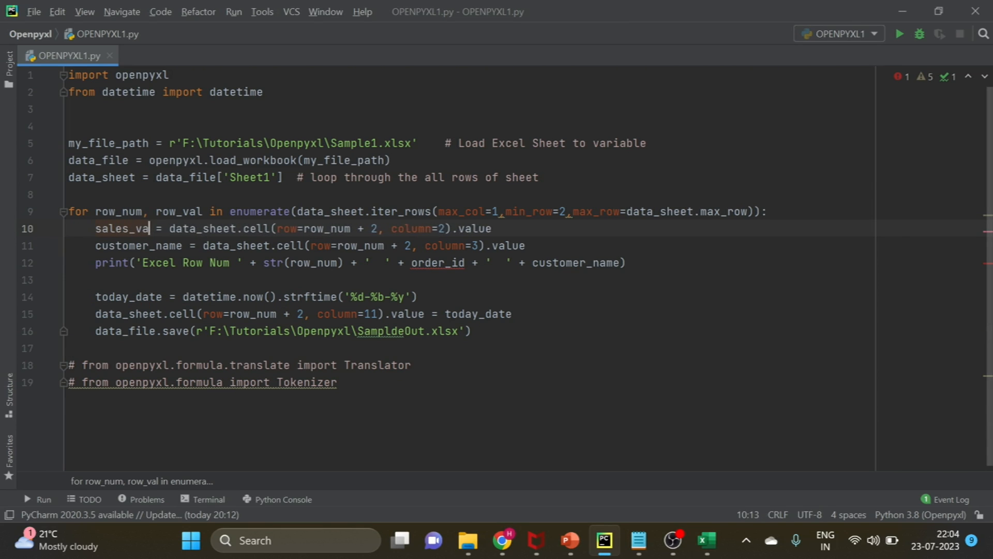
type("lue")
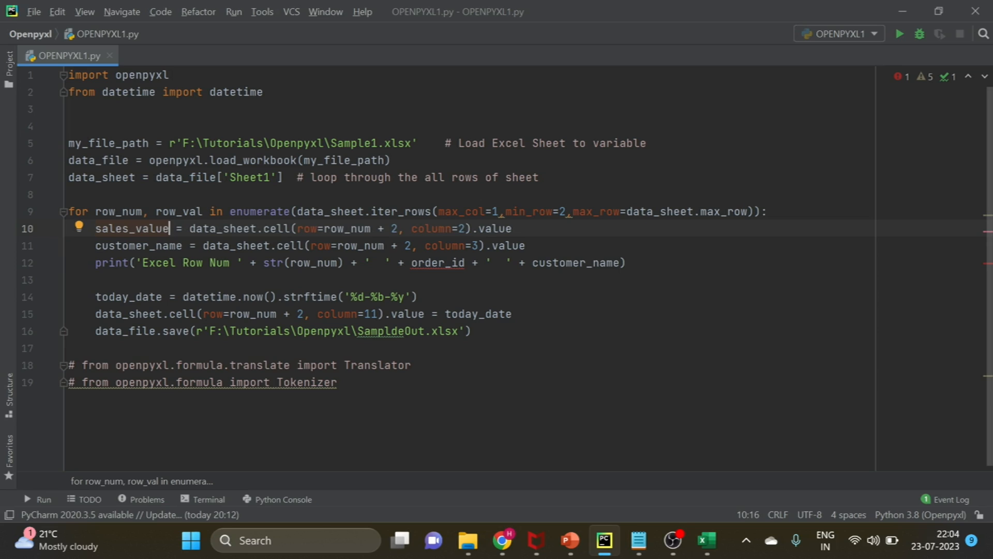
left_click(463, 229)
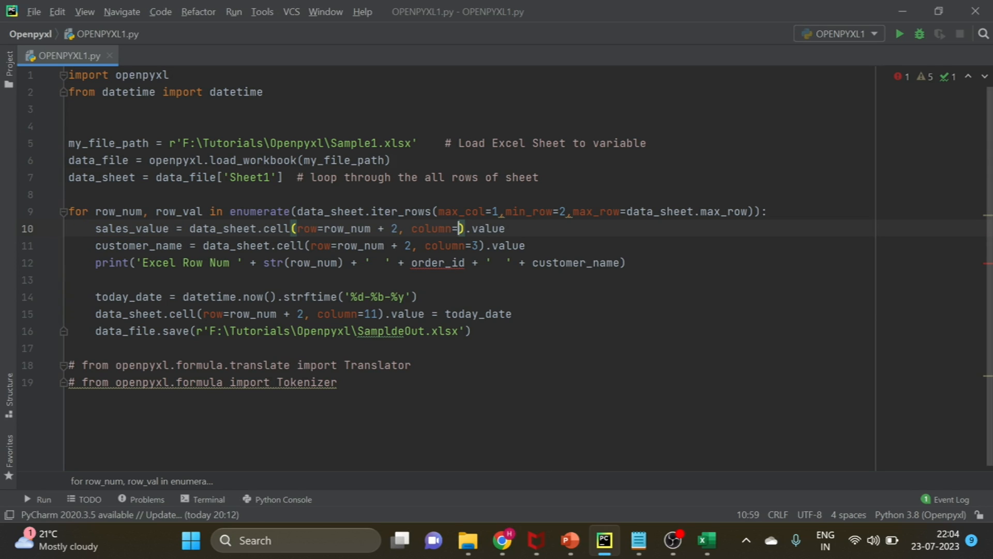
type("9")
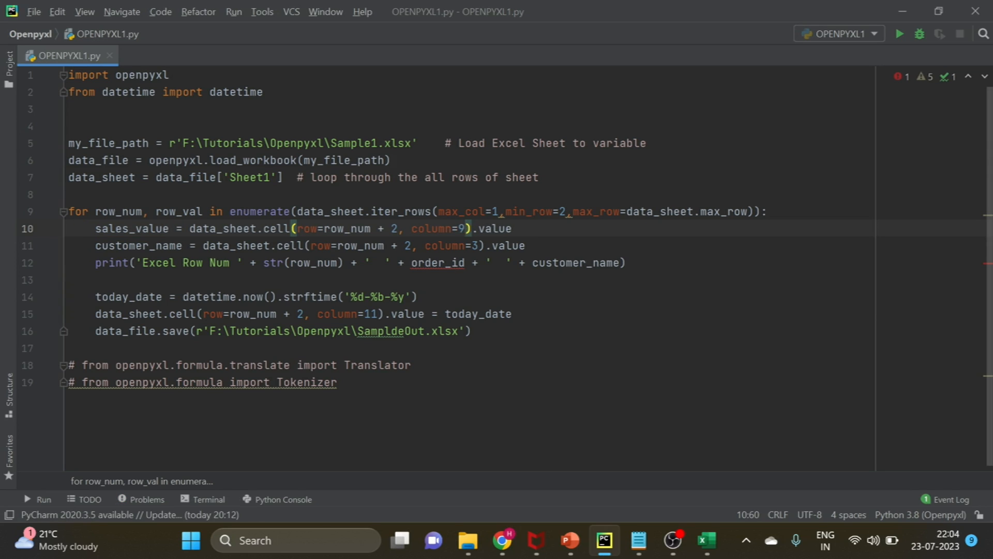
Step: Set the second read to column 10 and select the old names in the print line
left_click(705, 540)
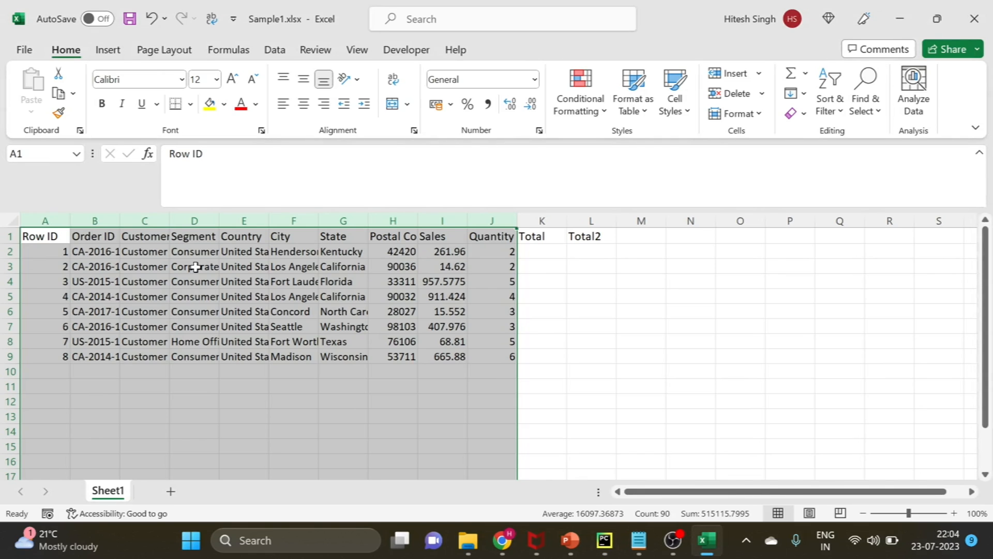
left_click(602, 540)
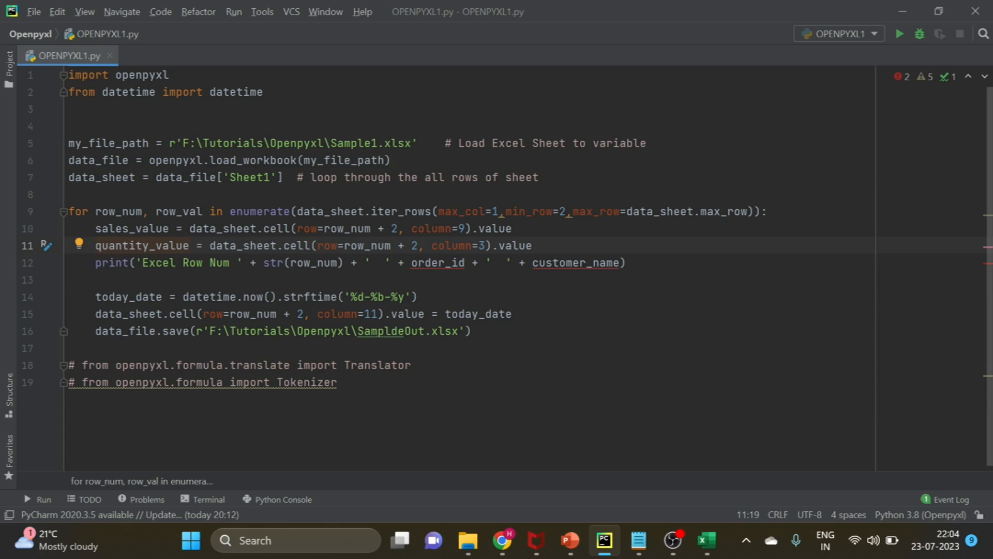
type("1")
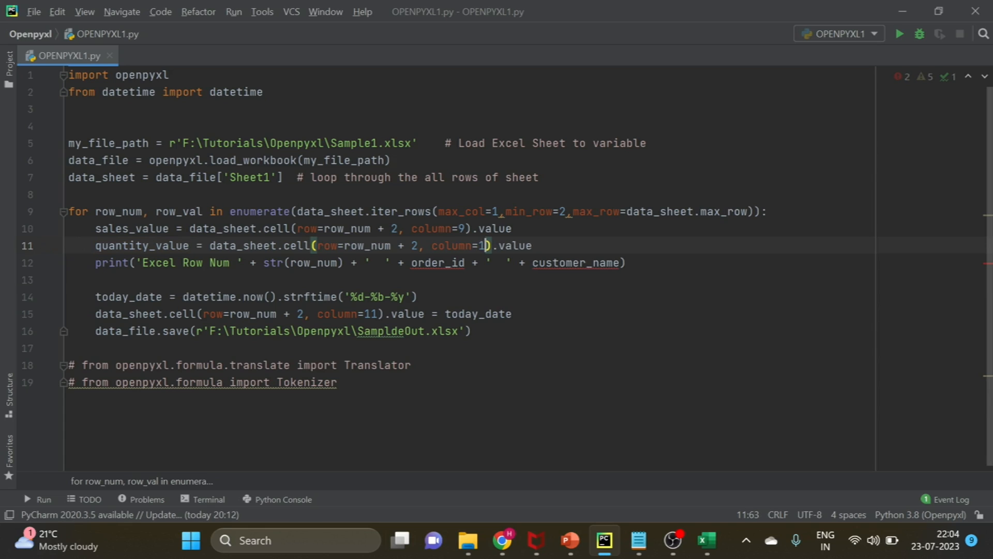
type("0")
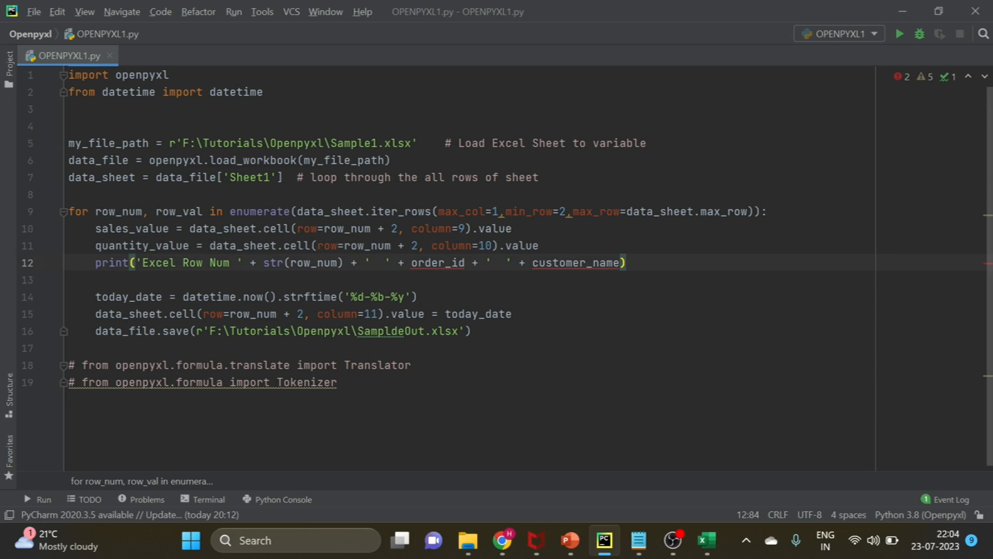
left_click(253, 228)
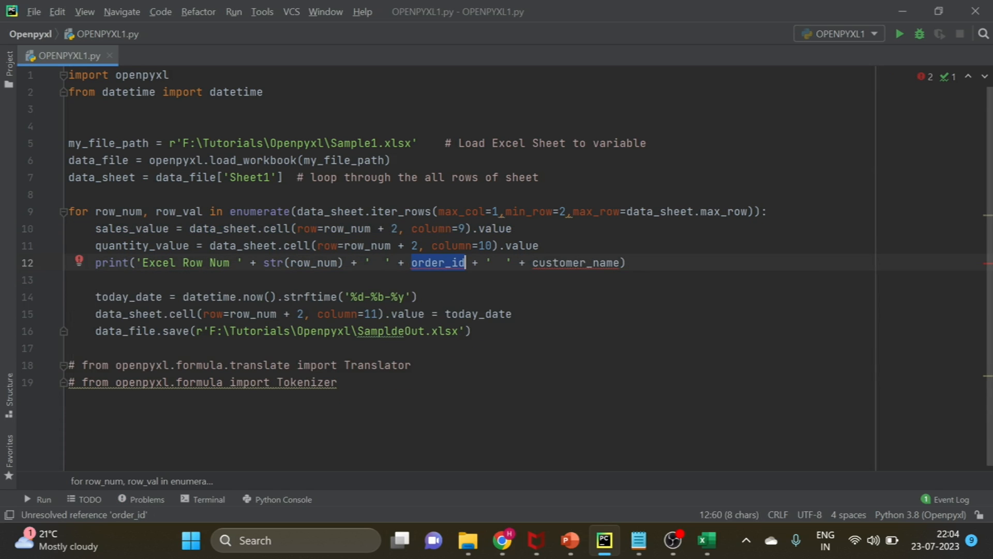
double_click(130, 229)
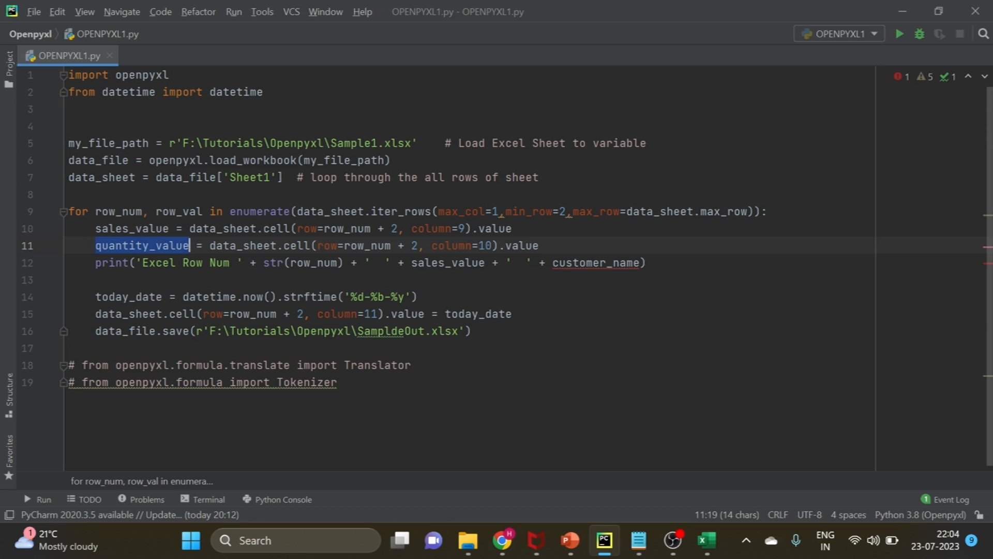
left_click(585, 262)
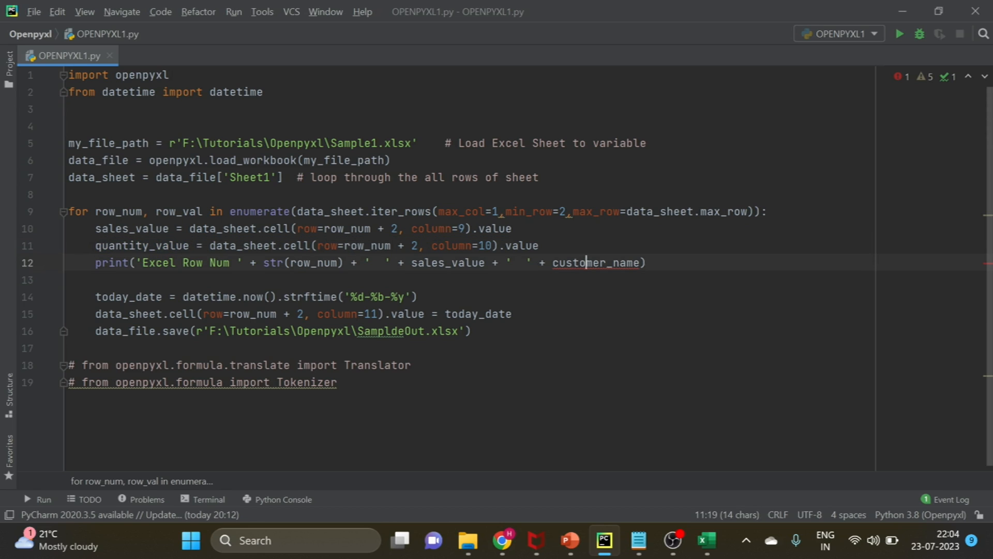
Step: Print quantity_value, convert the quantity read with int(), and wrap sales_value in str()
type("quantity_value")
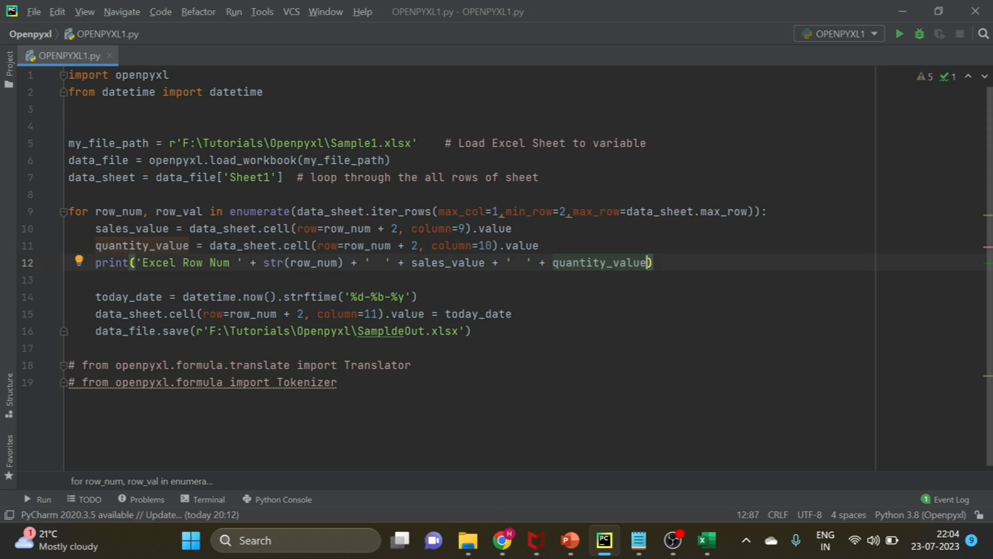
left_click(767, 211)
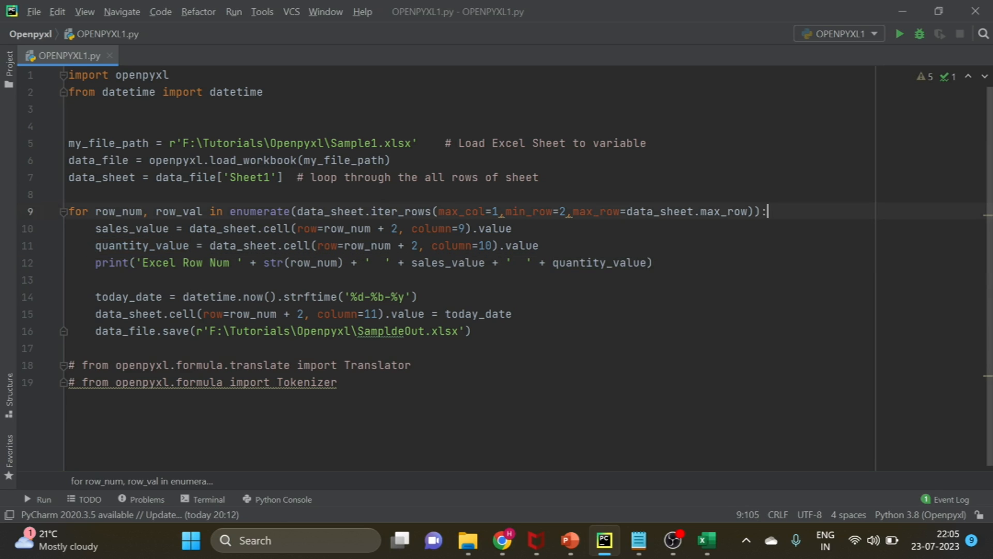
key("enter")
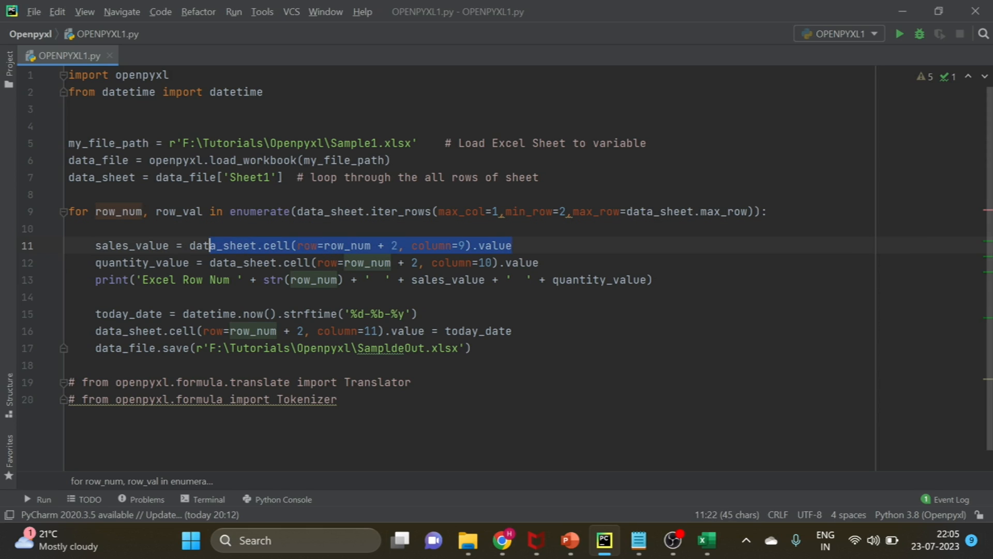
left_click(190, 245)
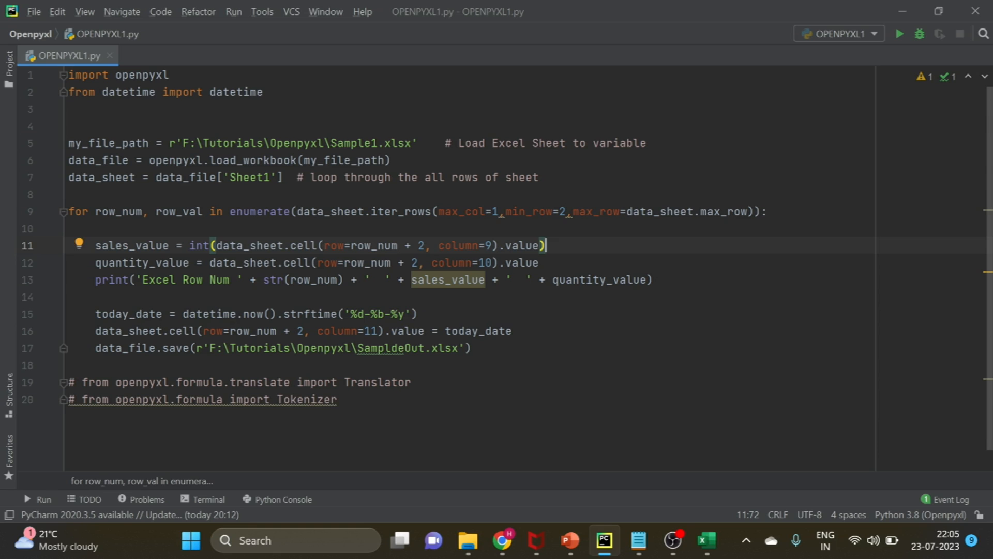
type("int(")
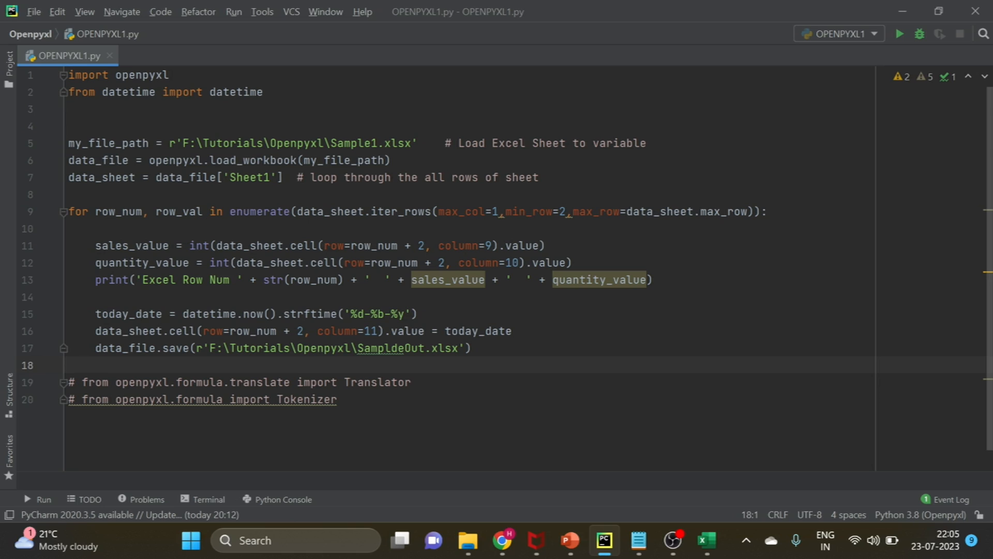
type("str(s")
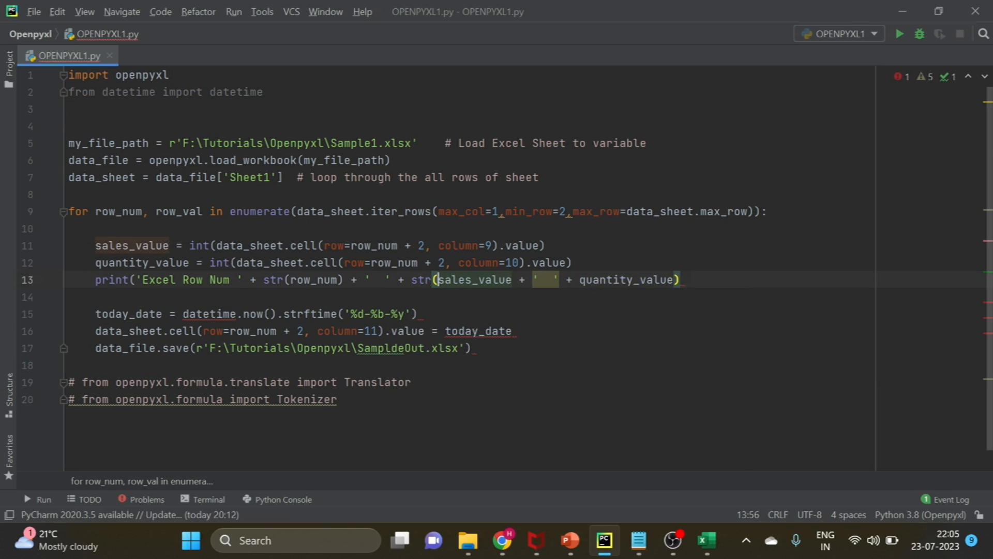
left_click(510, 280)
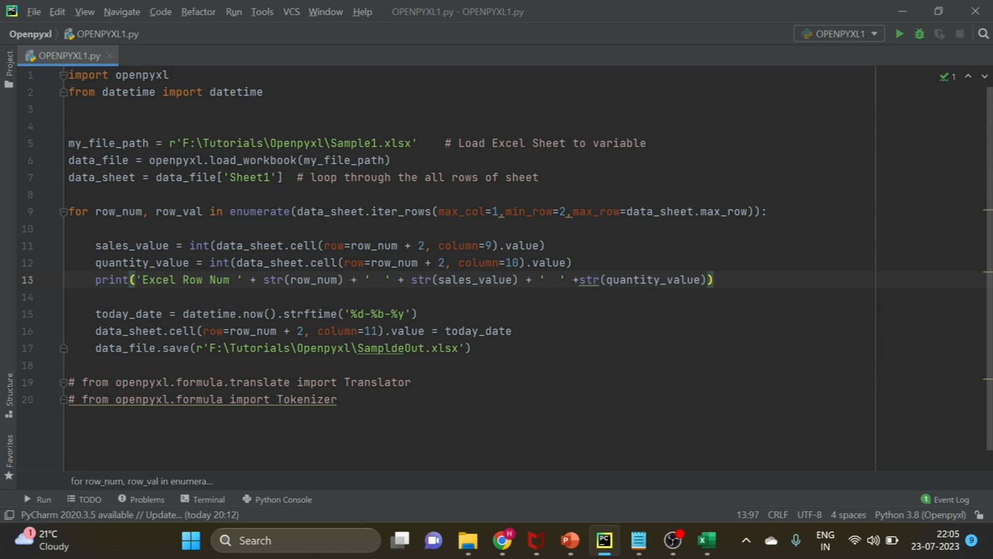
Step: Delete the today_date line and assign sales_value*quantity_value to column 11
triple_click(254, 313)
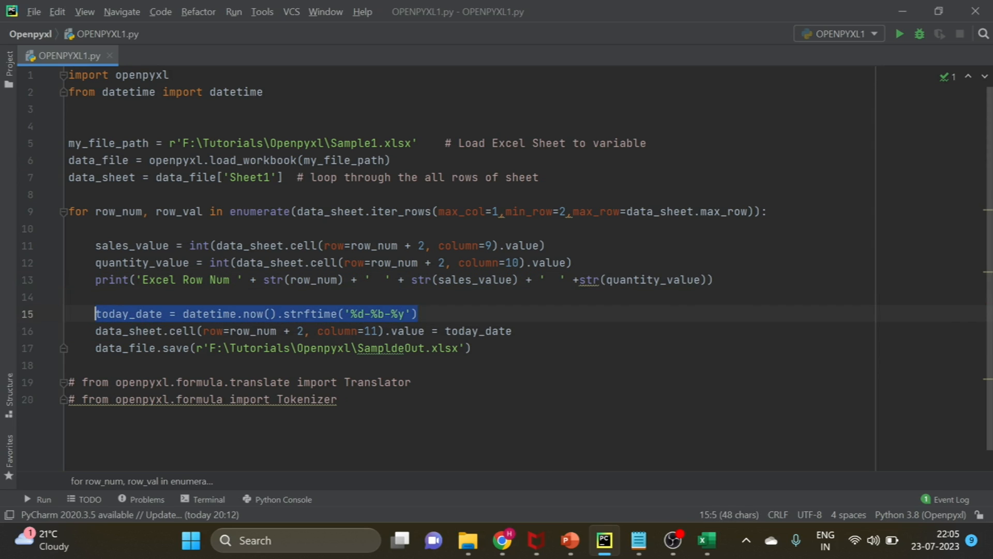
key("Delete")
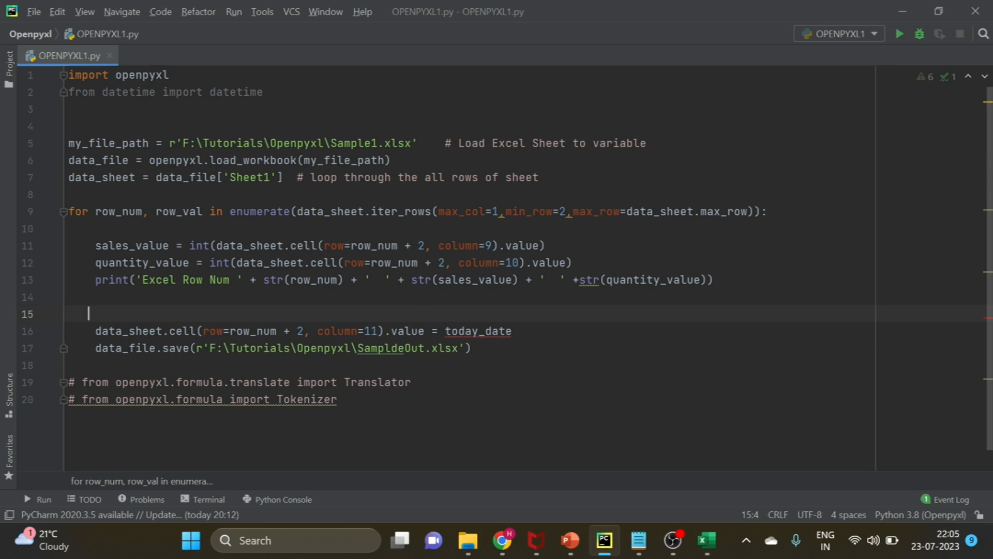
left_click(156, 246)
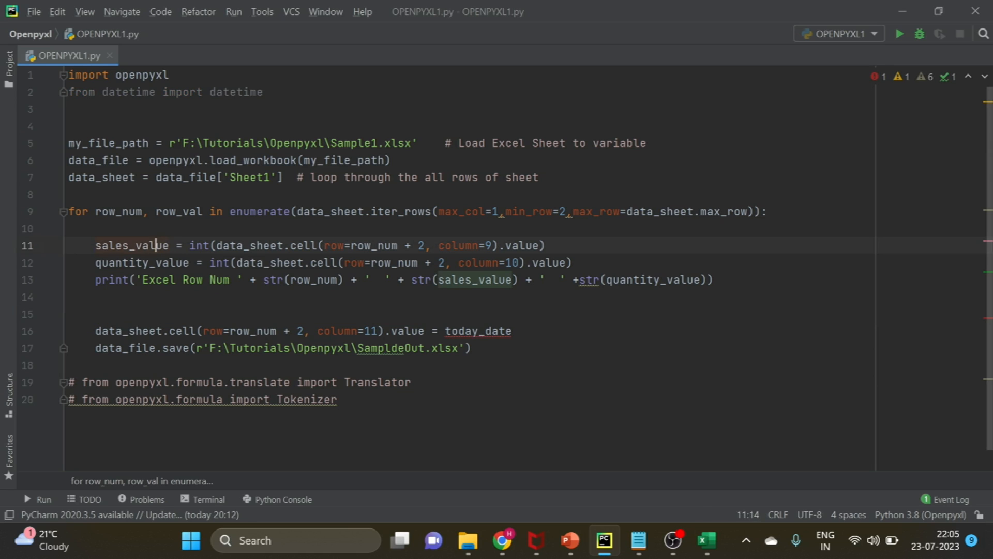
double_click(131, 246)
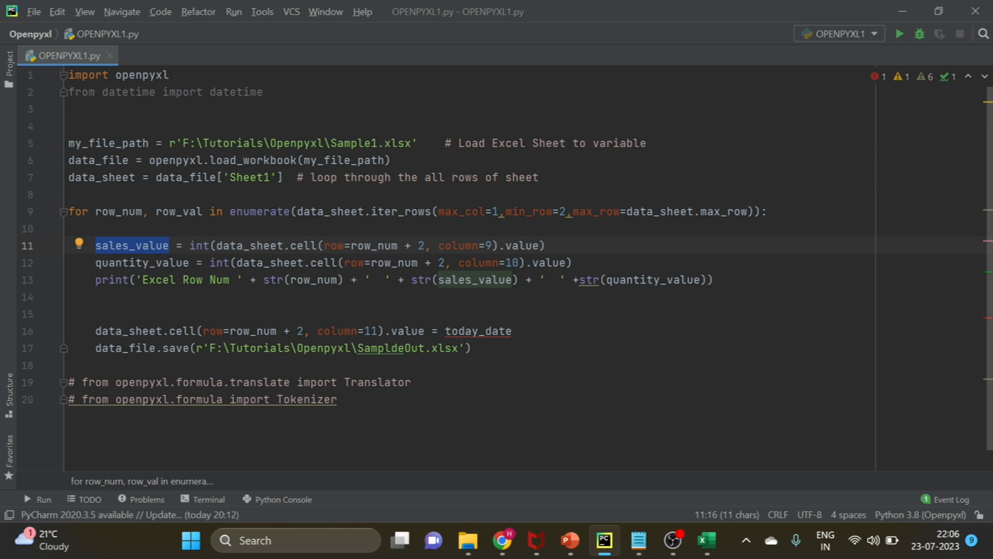
double_click(478, 330)
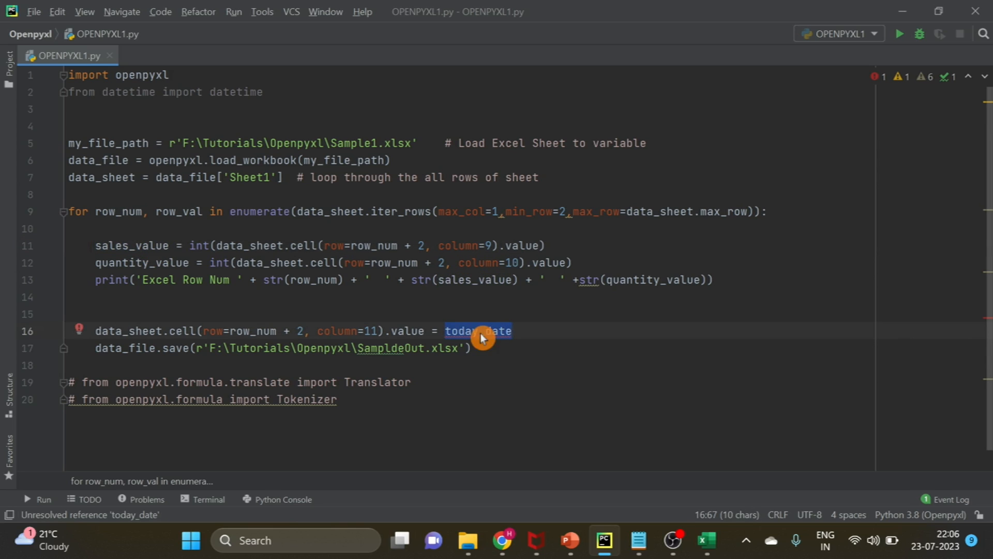
type("sales_value")
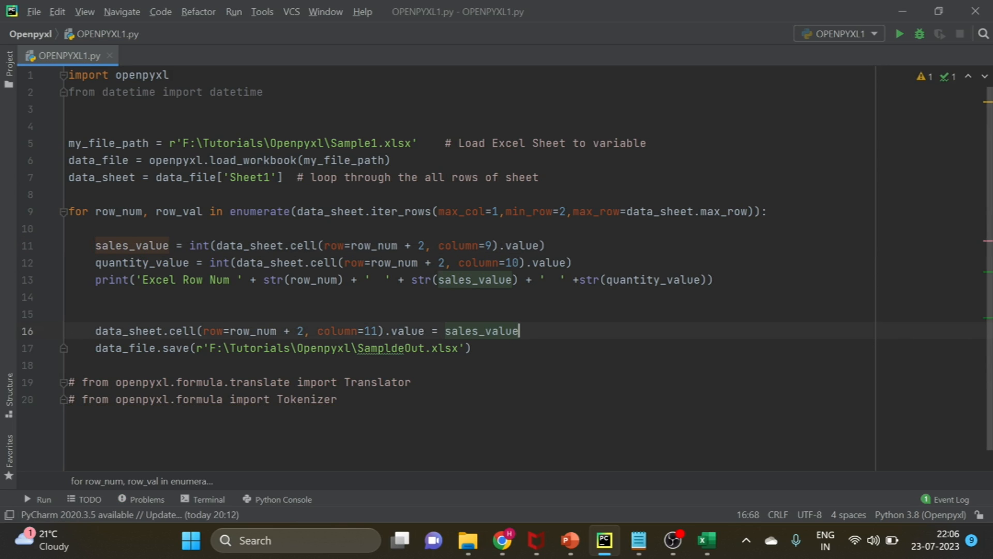
type("*")
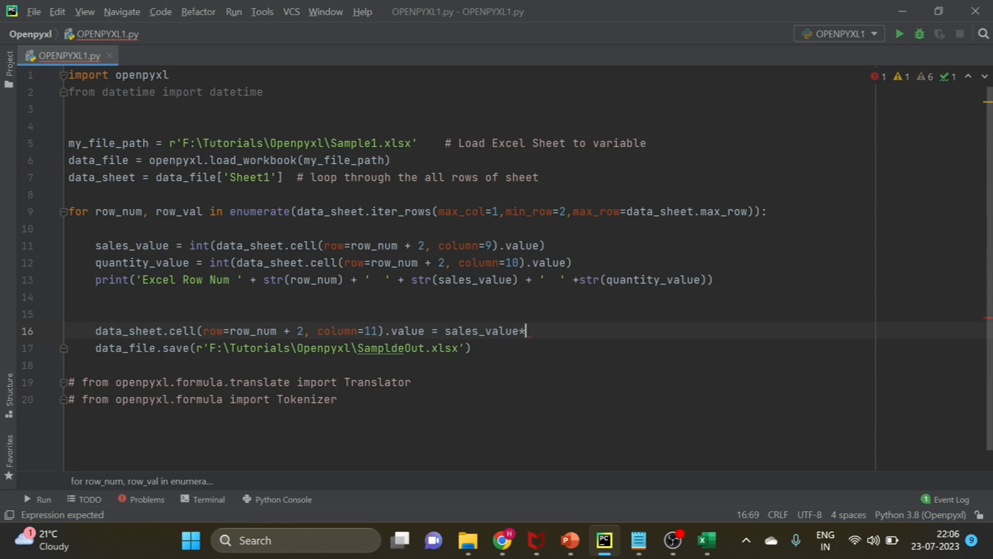
type("quantity_value")
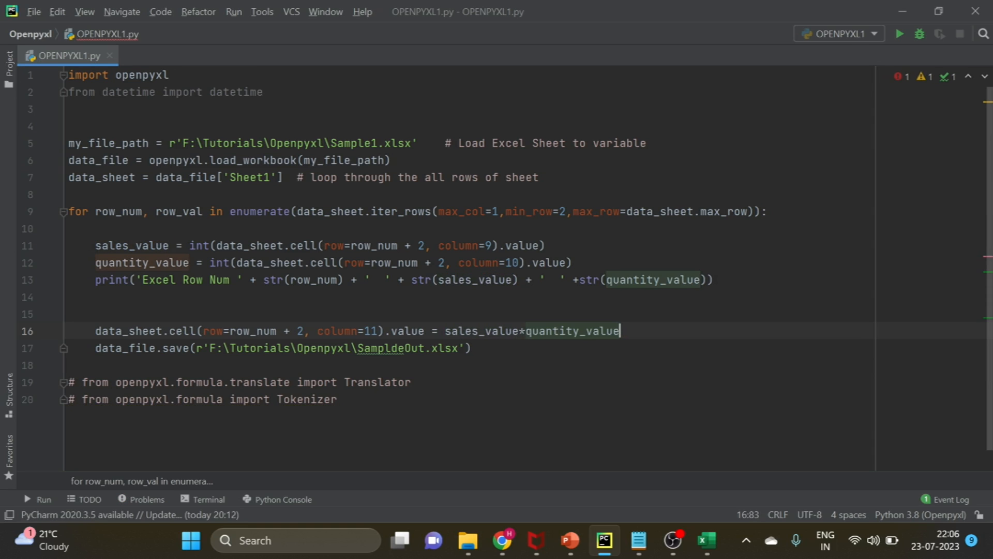
left_click(70, 296)
type("data_sheet.cell(row=row_num + 2, column=11).value = sales_value * quantity_value")
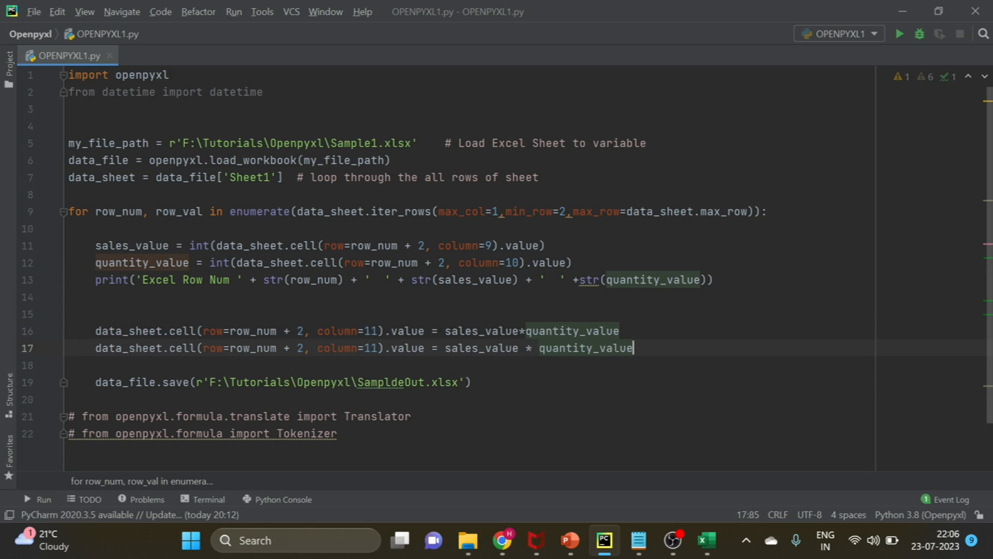
Step: Duplicate the assignment for column 12 and set its value to an empty string
left_click(380, 348)
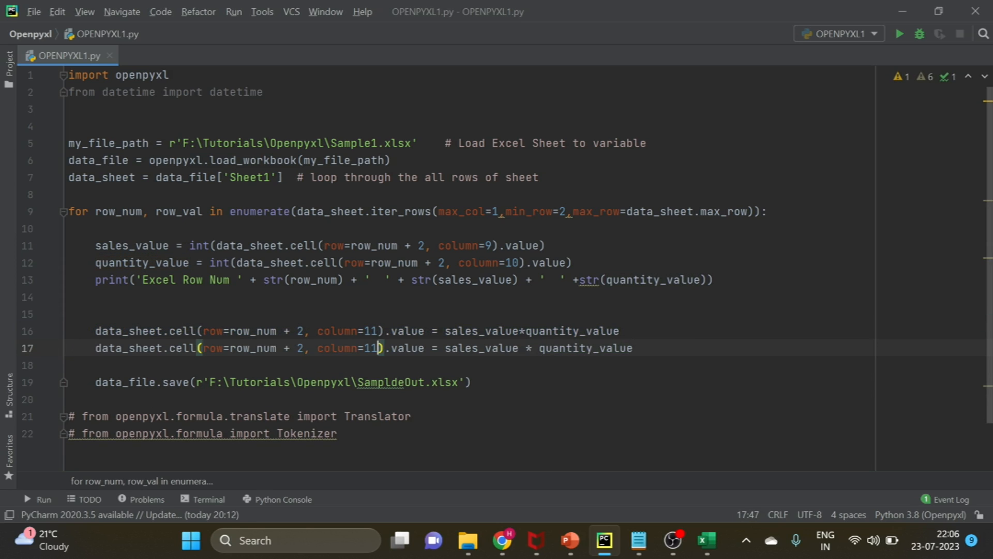
type("12")
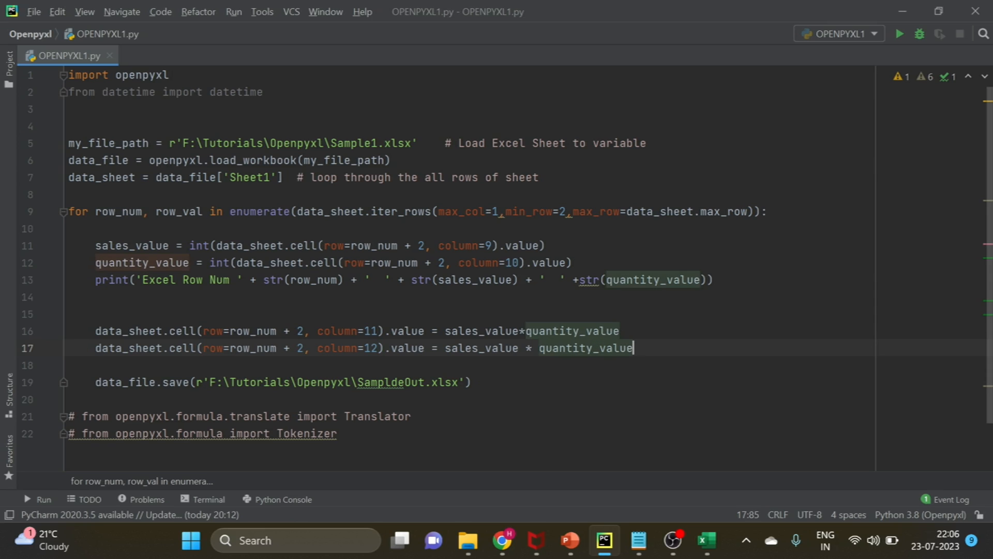
key("Backspace")
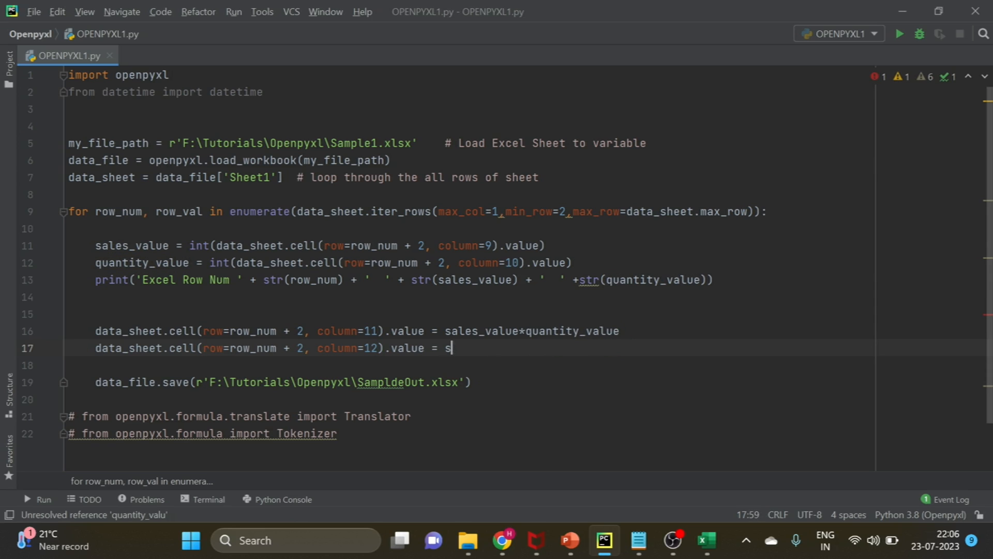
type("'")
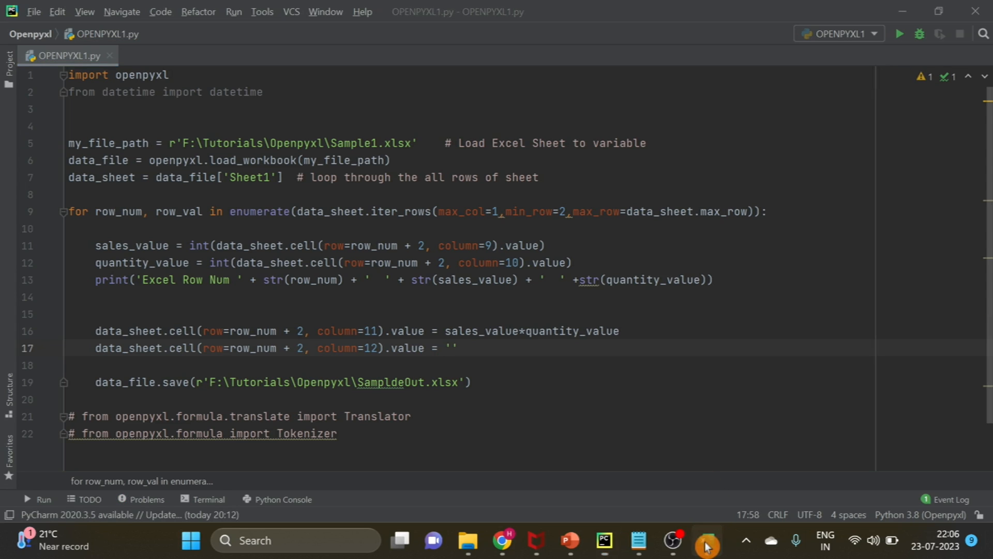
Step: In Excel, enter the test formula =I2*J2 in L2, giving 523.92
left_click(705, 540)
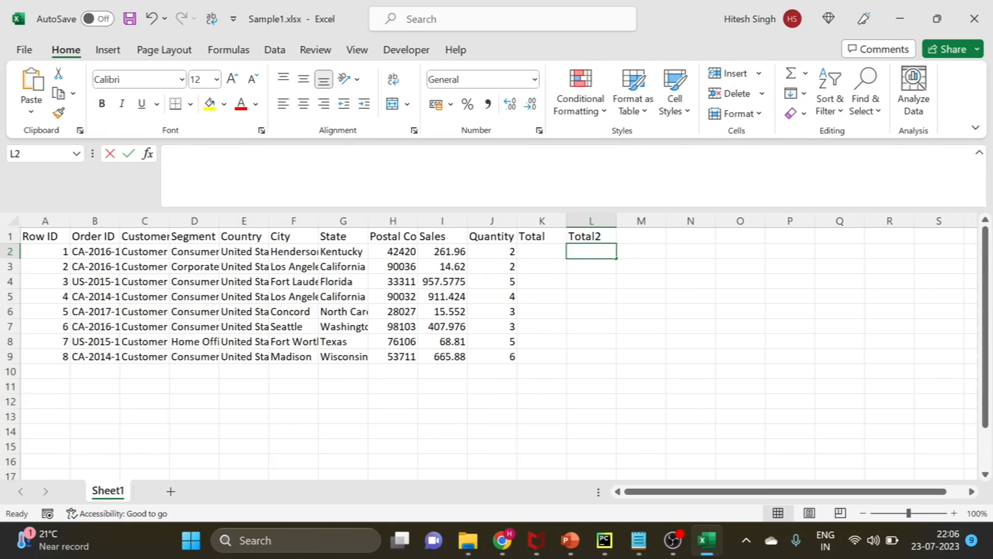
type("=")
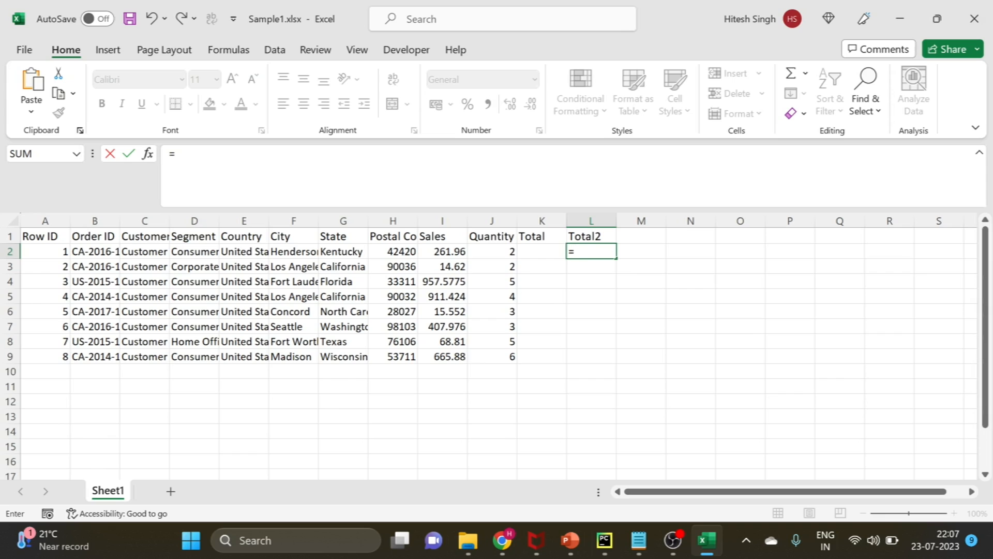
left_click(443, 251)
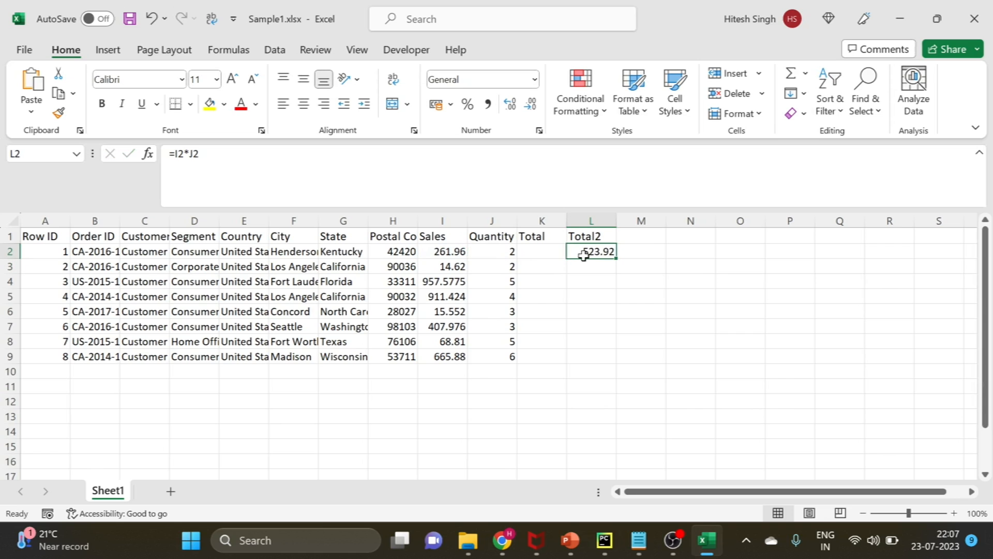
left_click(603, 540)
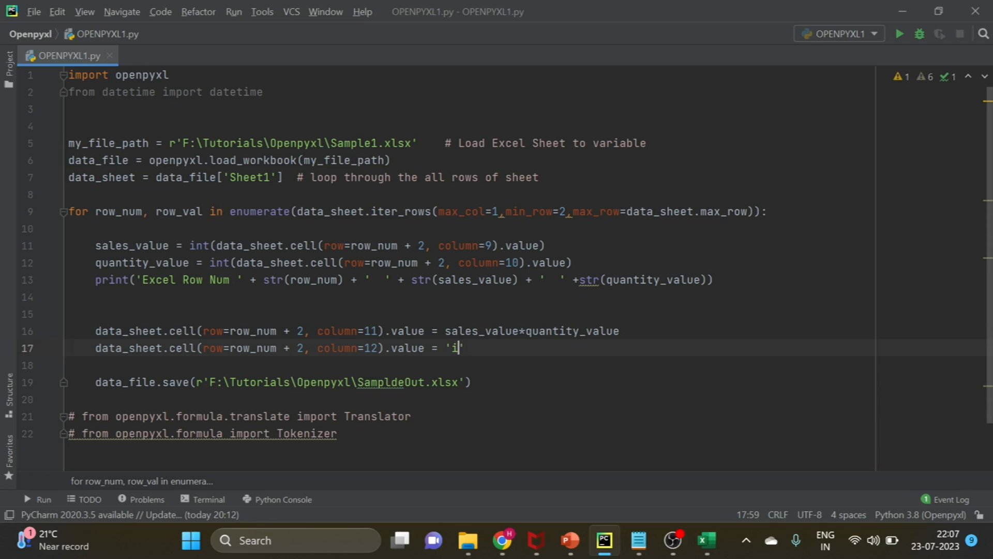
Step: Build the column 12 value as the string '=i' + str(row_num+2) + '*j2'
type("2*")
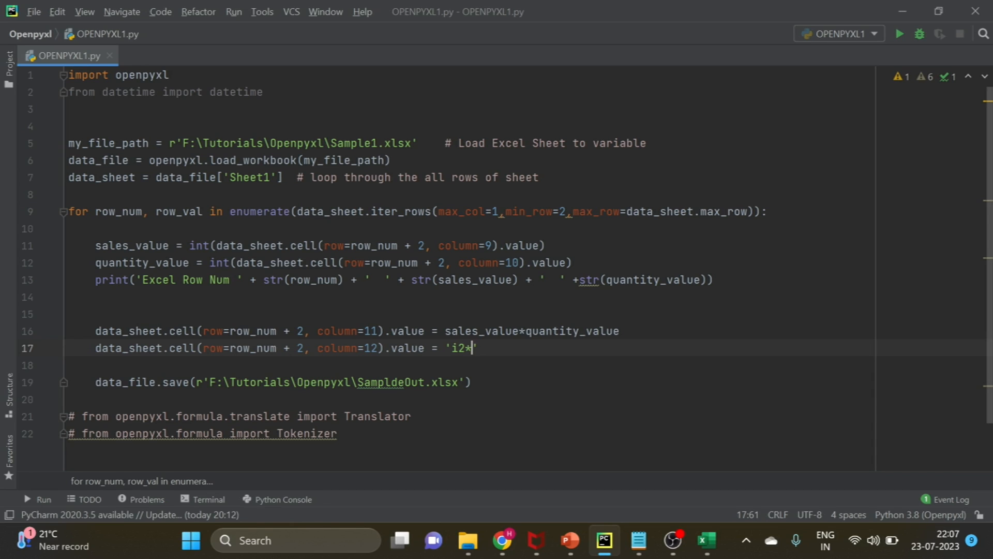
type("j2")
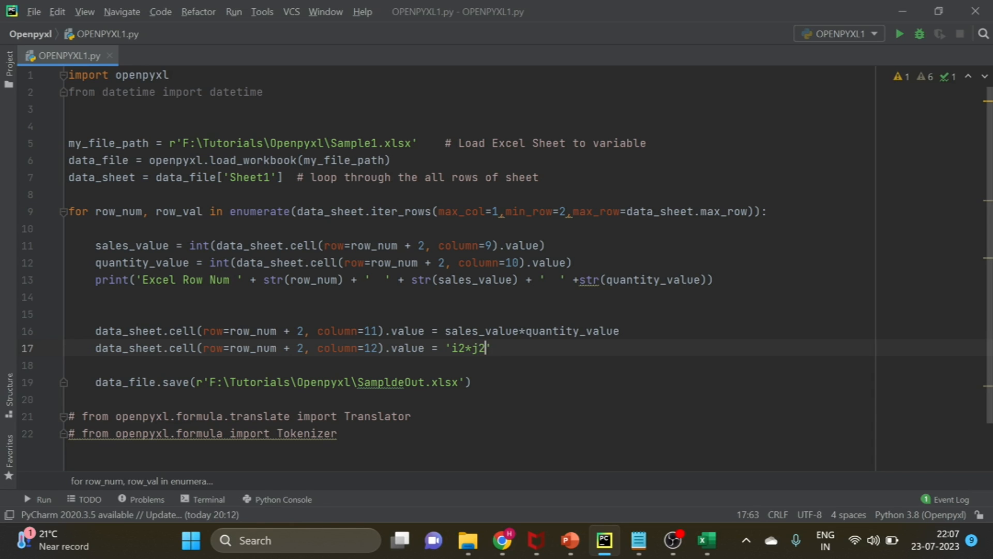
key("Left")
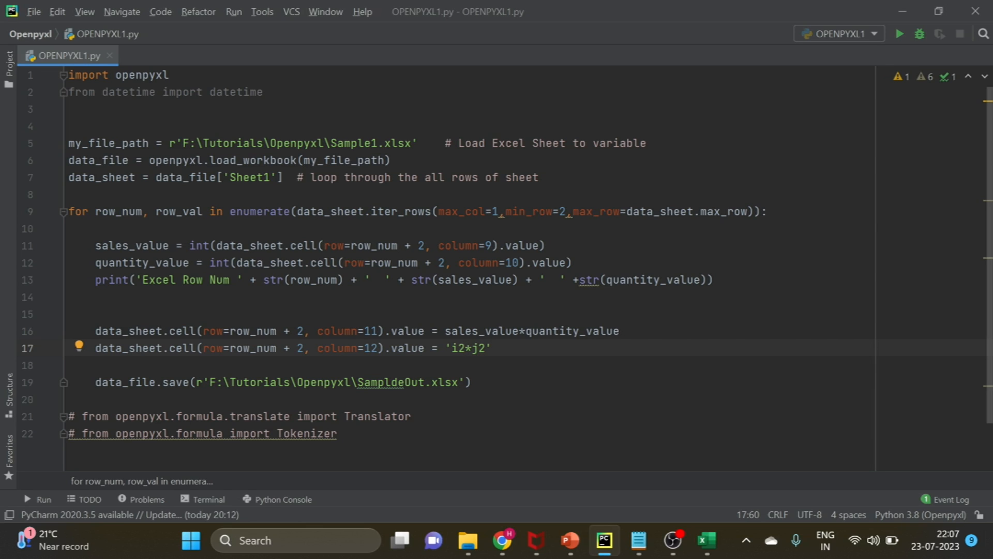
left_click(458, 348)
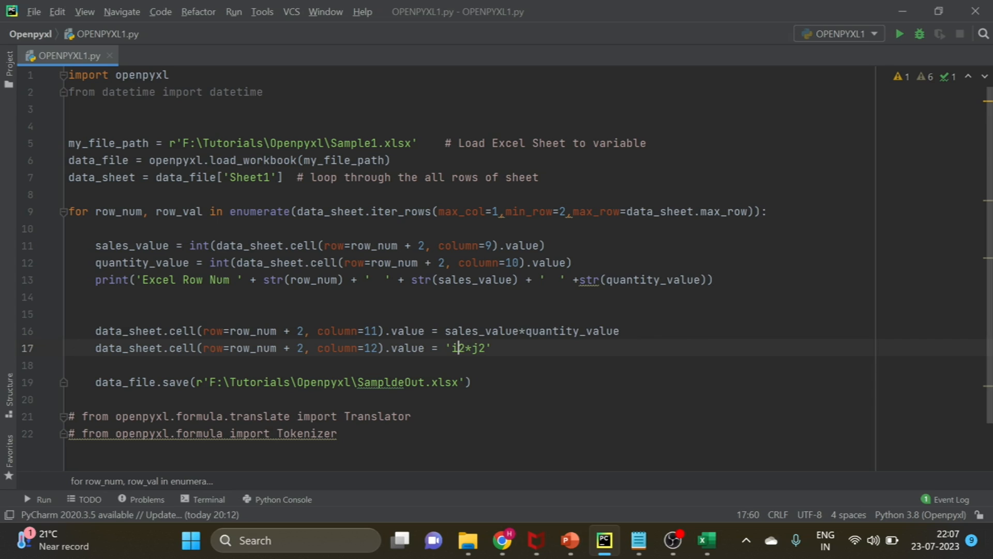
type("=")
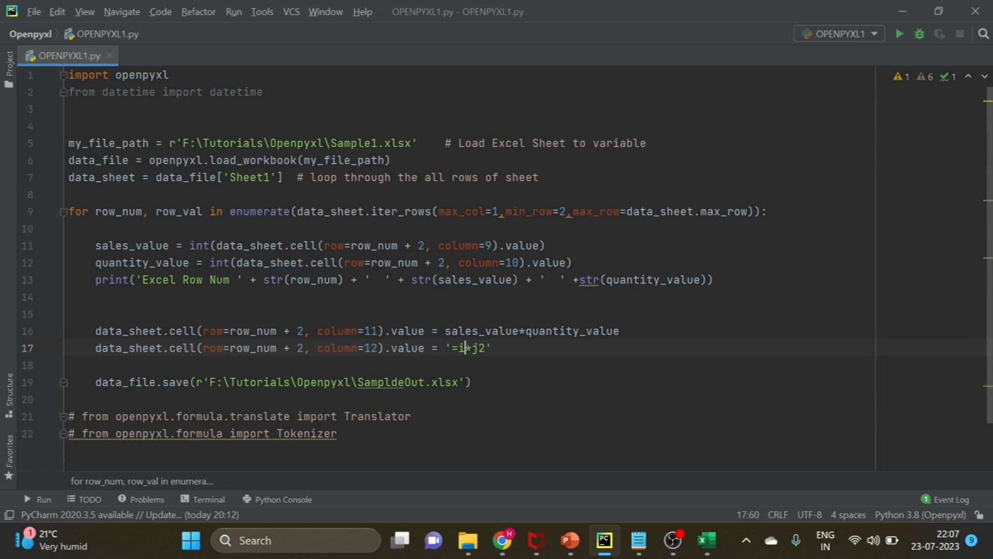
type("(")
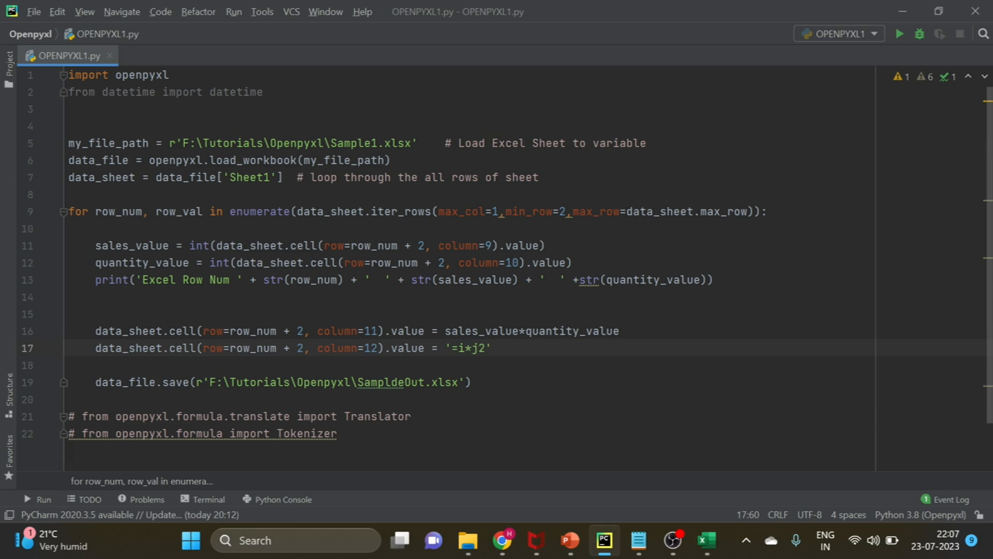
type("''")
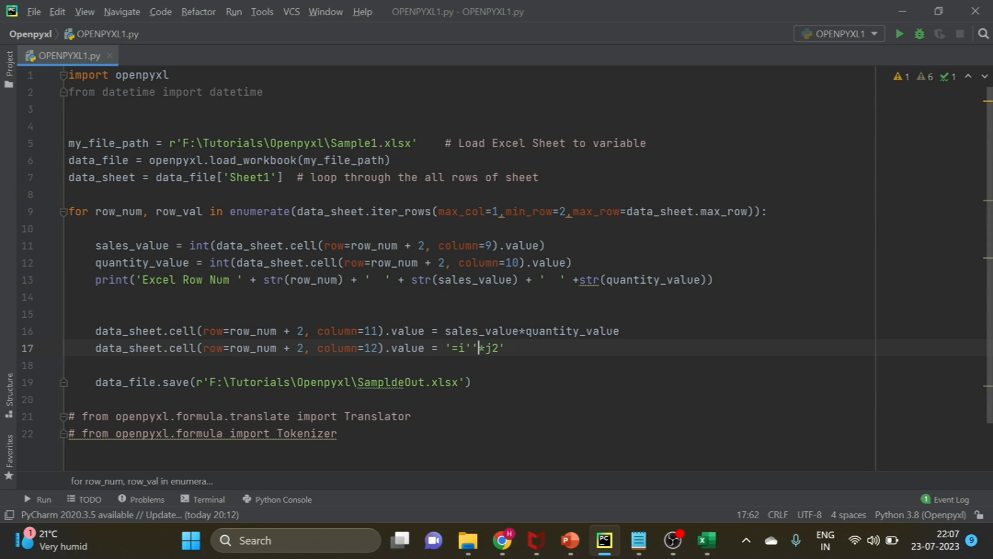
type("++")
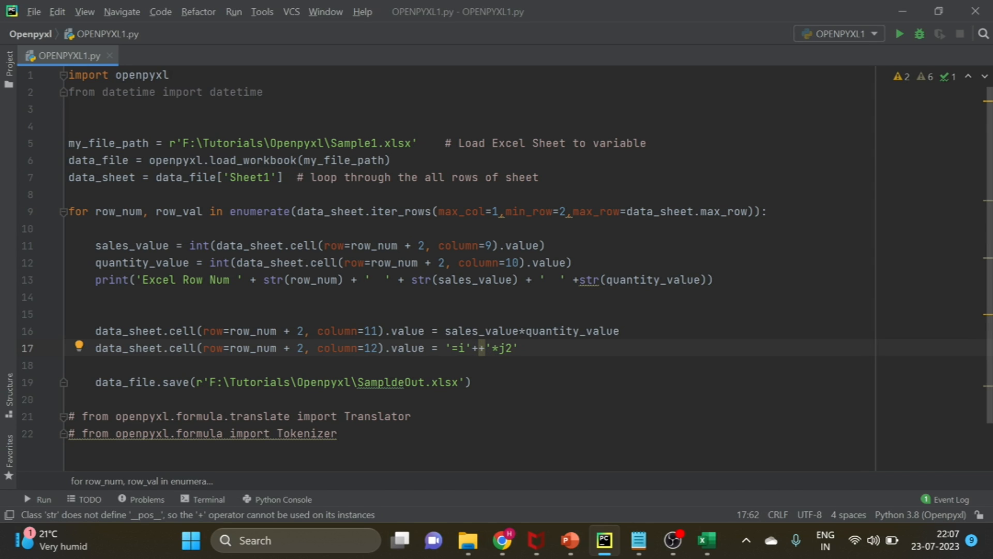
type("str")
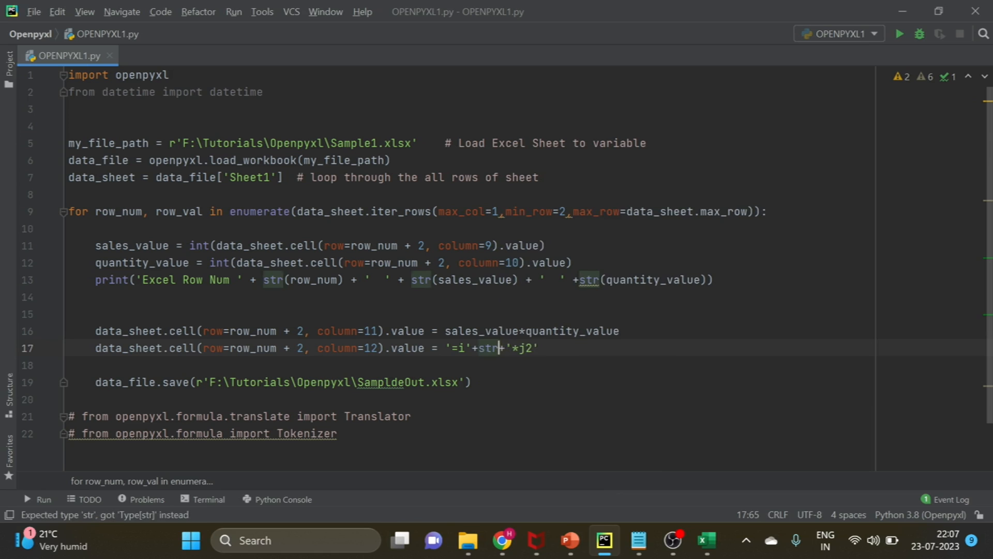
type("(row_num+2")
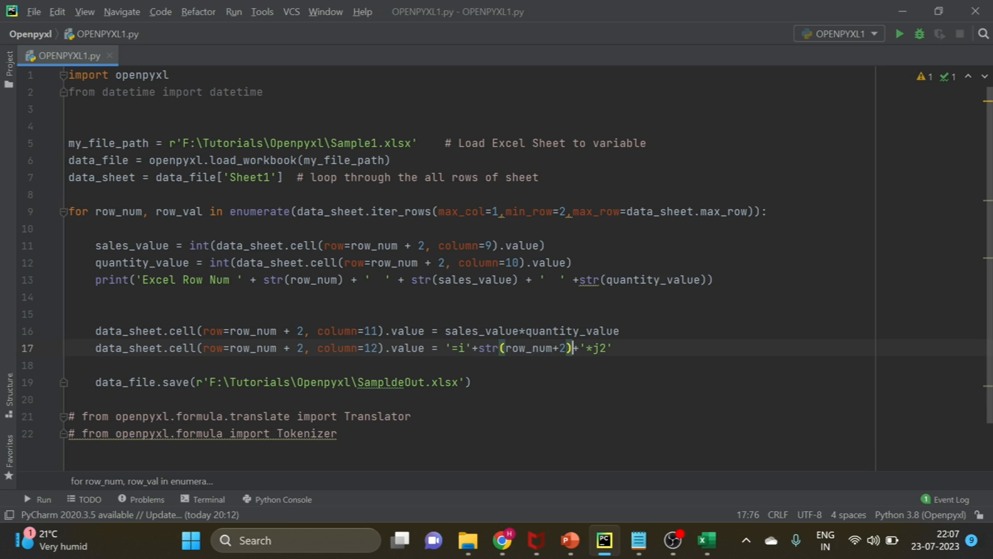
Step: Replace the hardcoded 2 after j with str(row_num+2) and fix the quotes
double_click(259, 211)
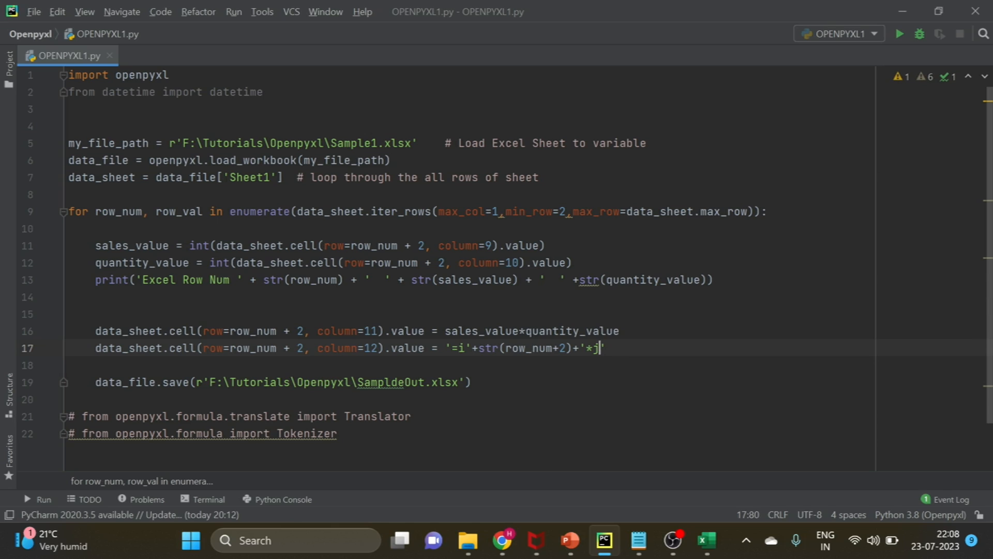
type("str(row_num+2)")
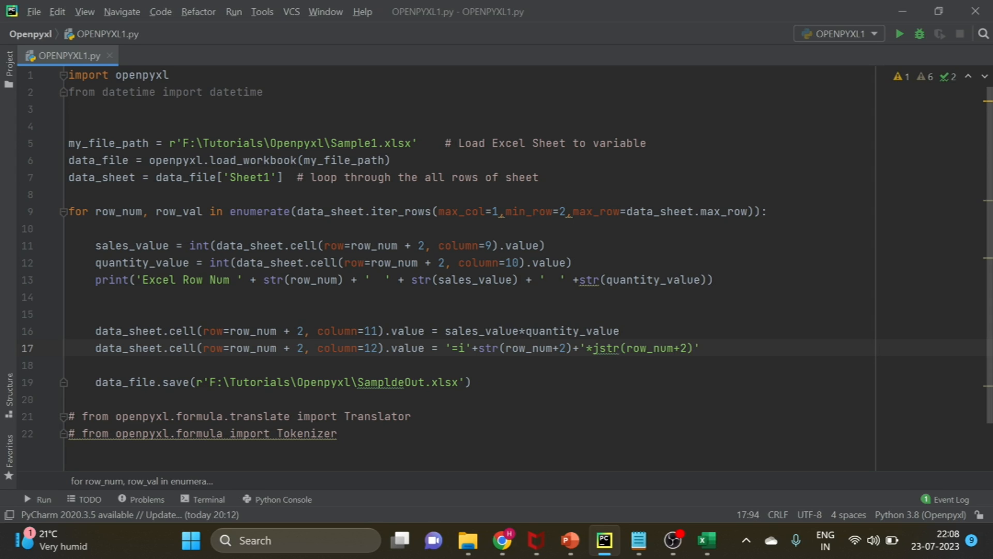
left_click(597, 348)
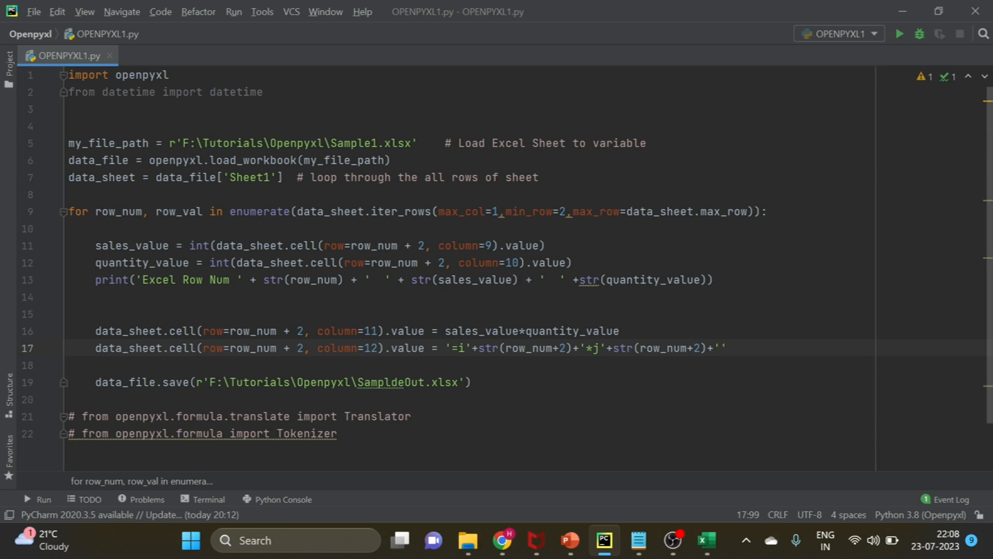
left_click(727, 347)
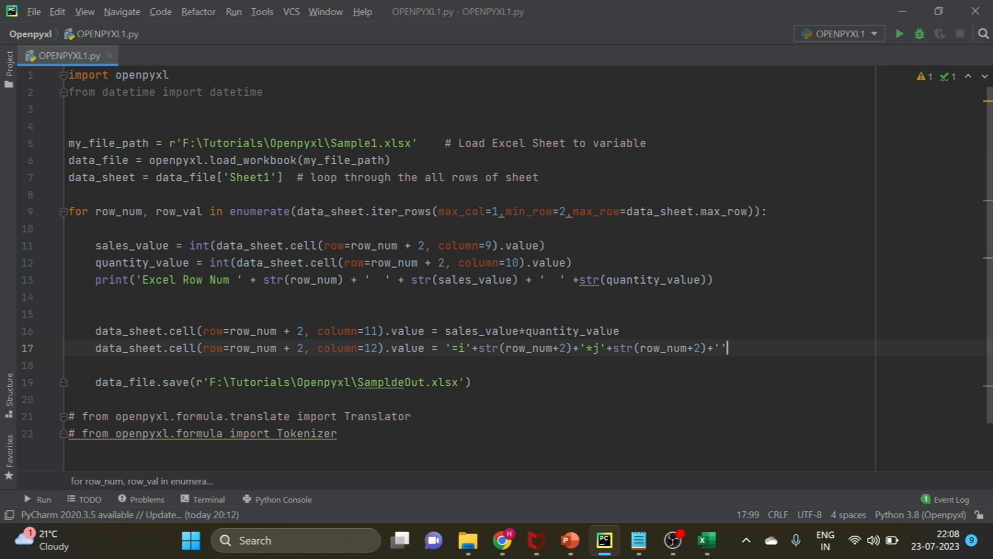
left_click(369, 348)
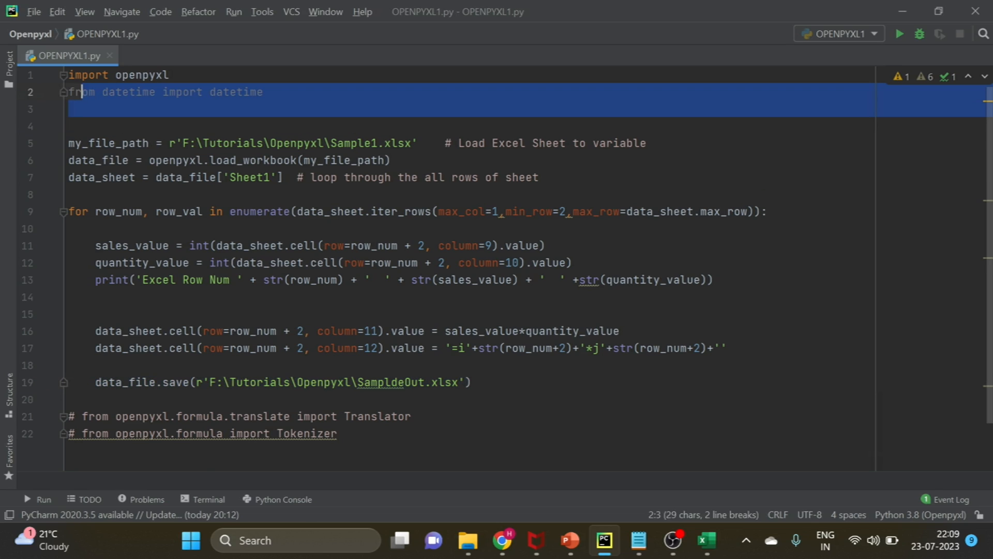
Step: Remove the datetime import and add blank lines after the top comments
type("f")
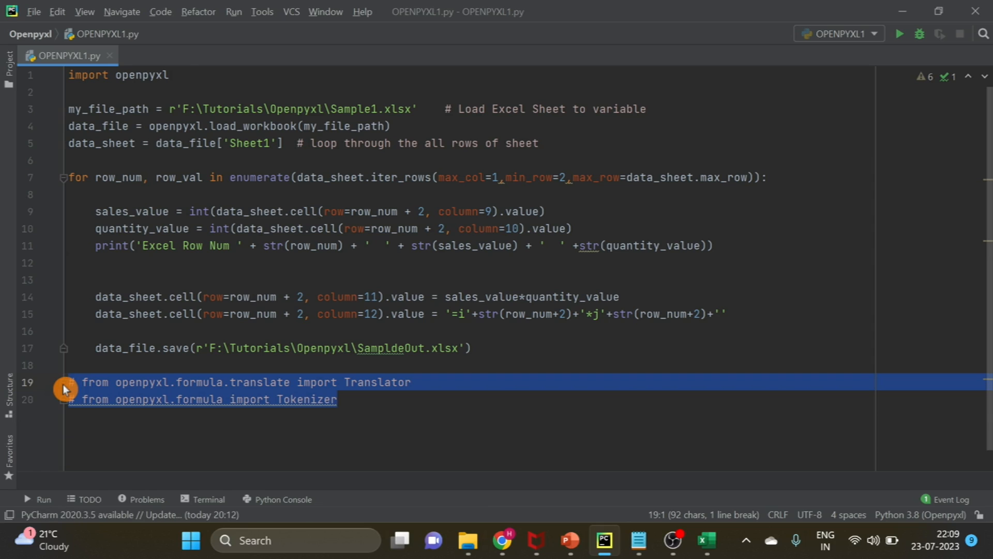
key("ctrl+slash")
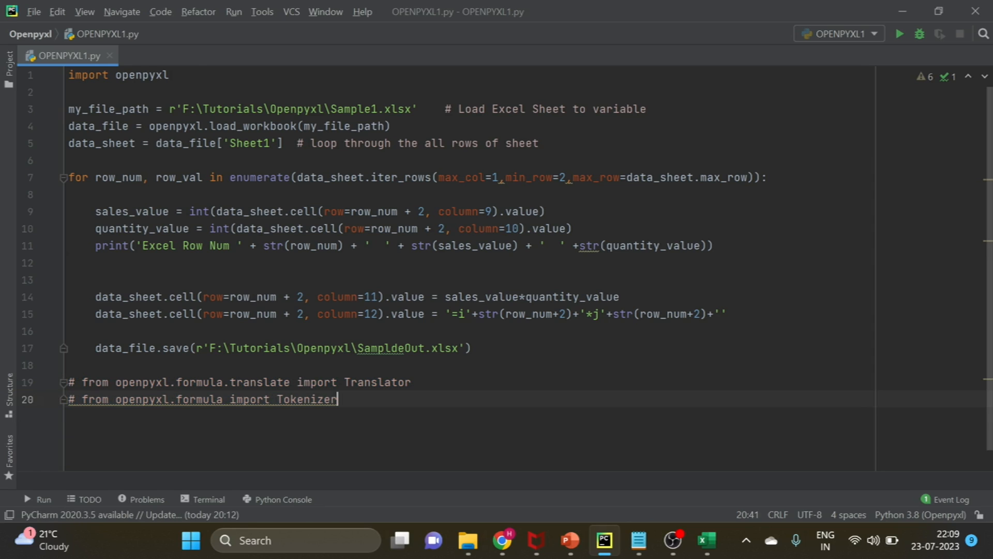
key("Enter")
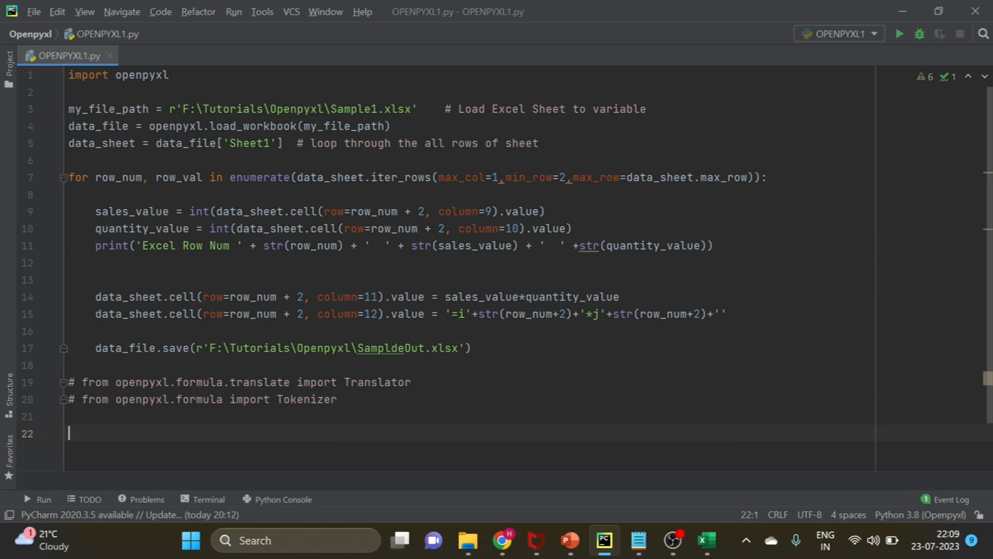
double_click(307, 399)
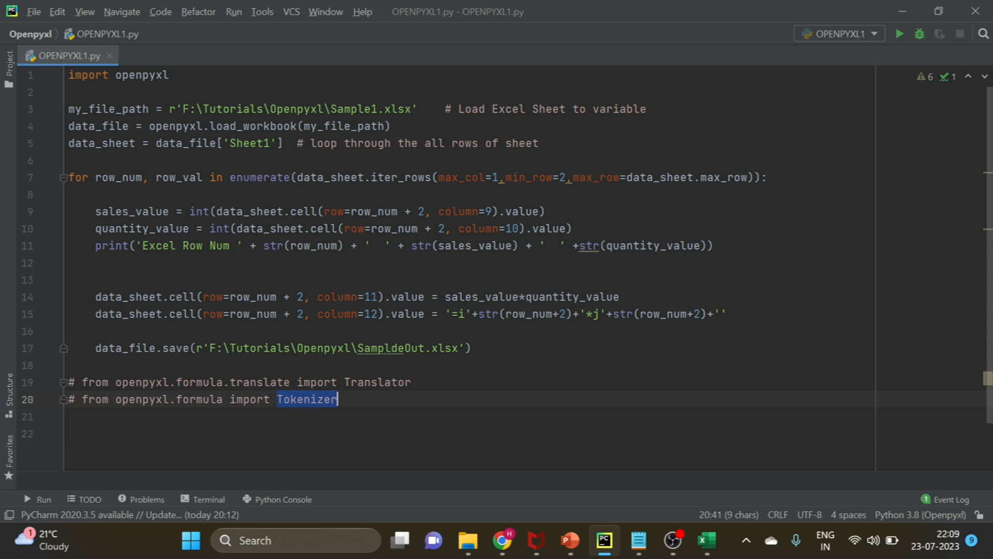
double_click(377, 381)
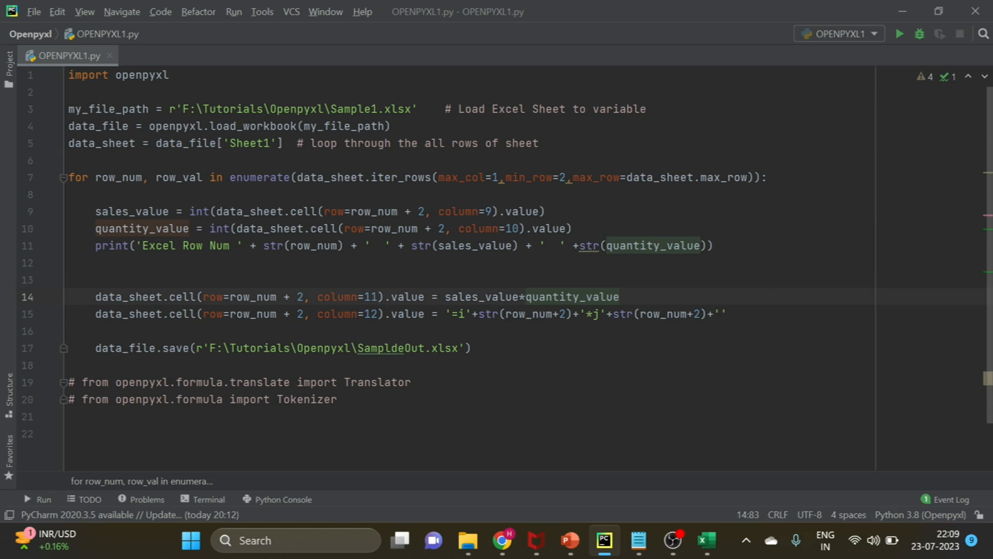
Step: Run OPENPYXL1.py and review the printed sales and quantity values ending with exit code 0
left_click(899, 34)
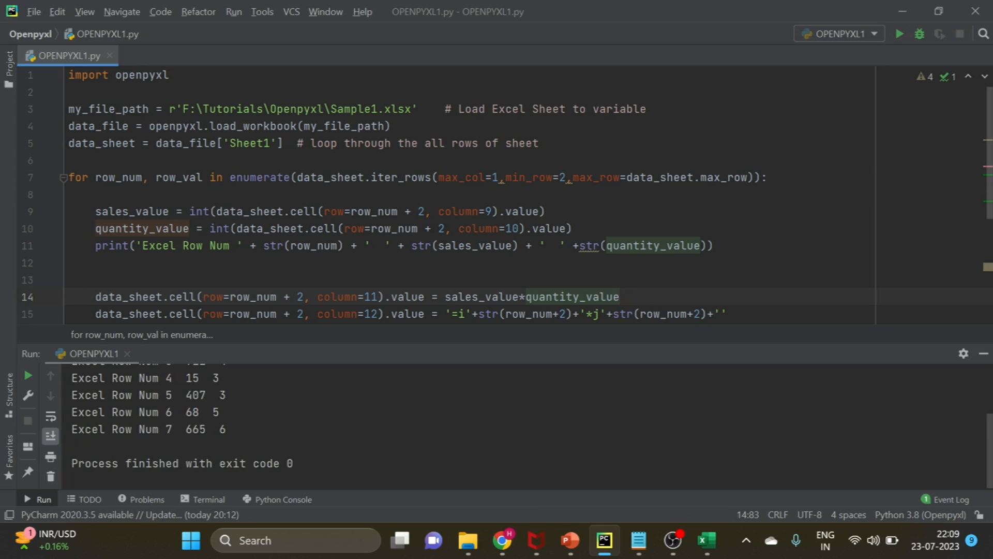
mouse_move(987, 466)
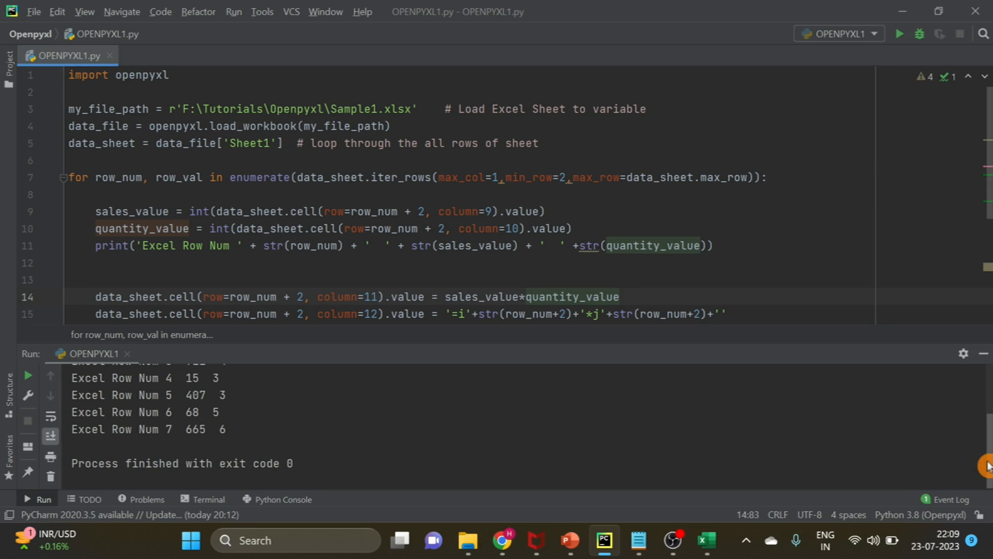
scroll("up", 3)
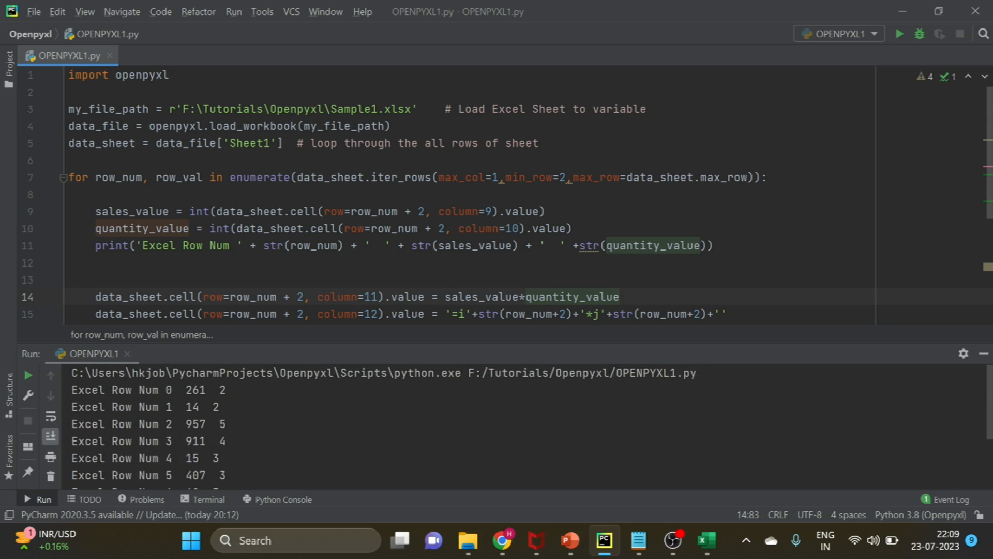
mouse_move(503, 540)
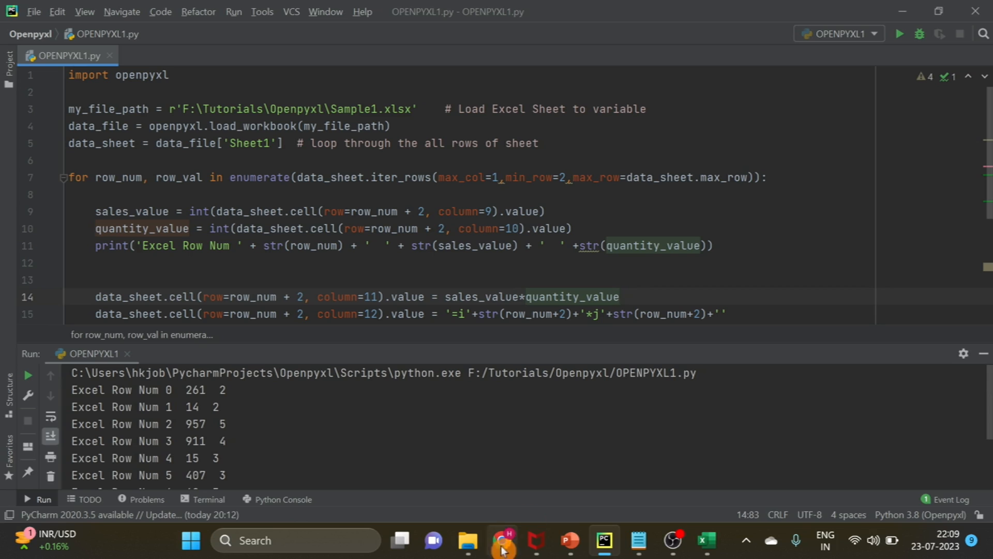
Step: Open the output workbook SampleOut.xlsx from the tutorial folder
left_click(467, 540)
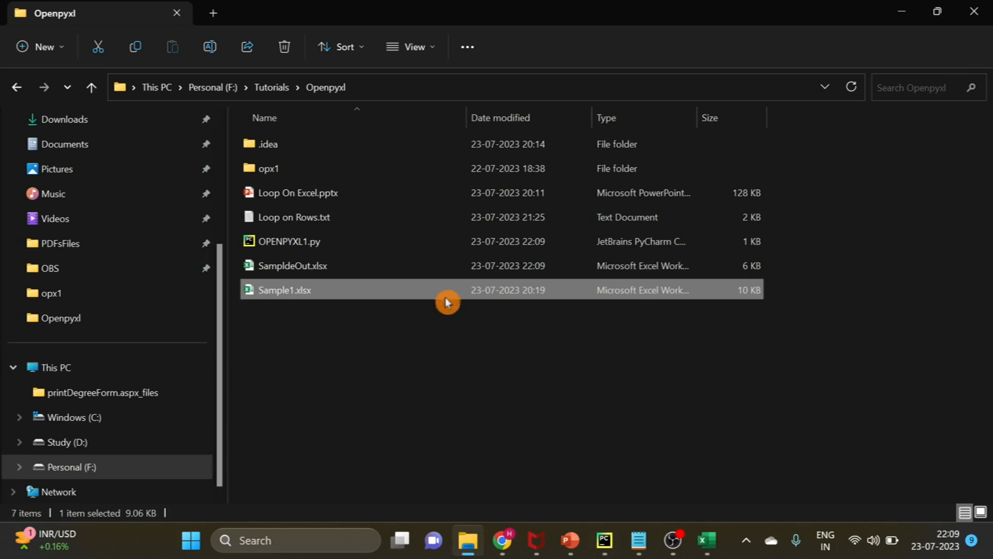
double_click(285, 290)
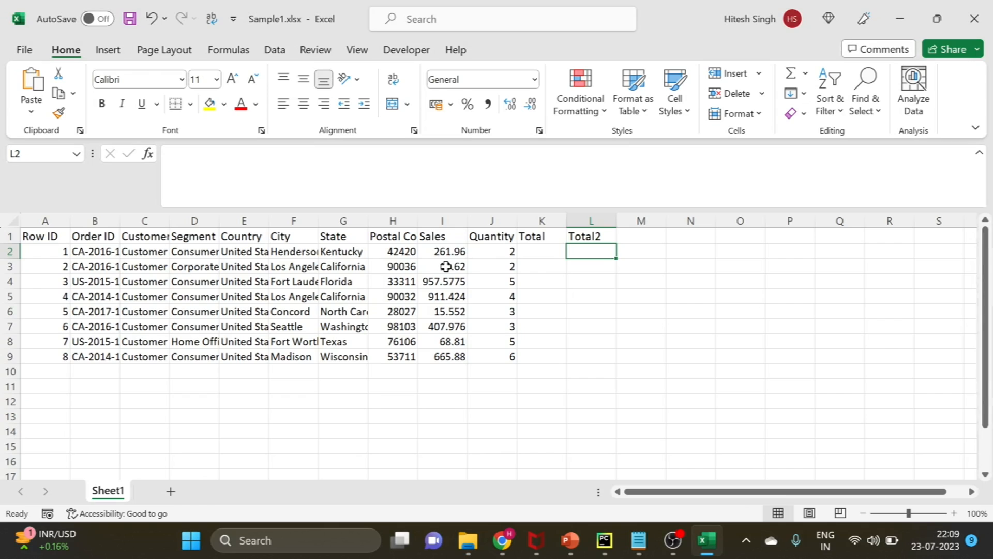
left_click(590, 281)
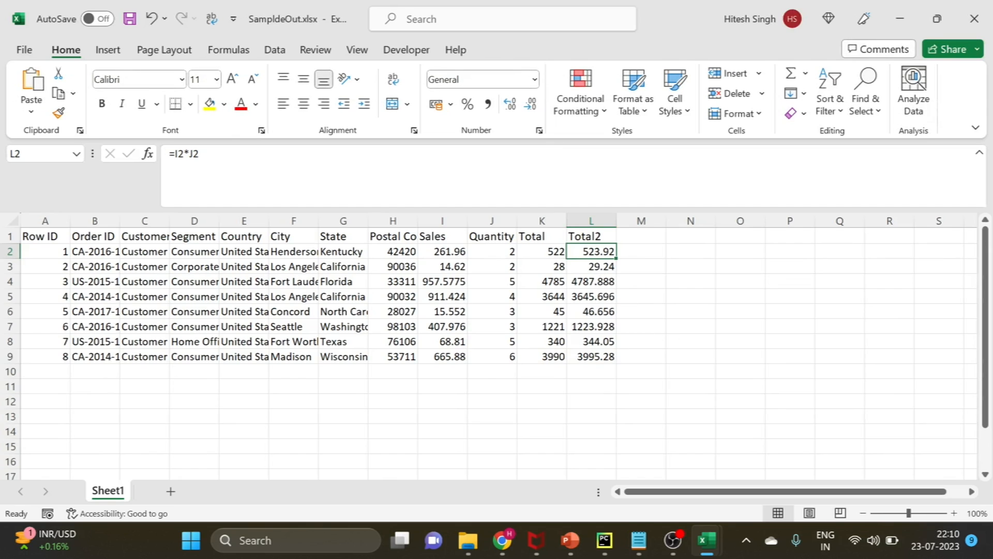
Step: Inspect Total2 formulas in L2 and L8 and Total values in K2 and K9
double_click(590, 252)
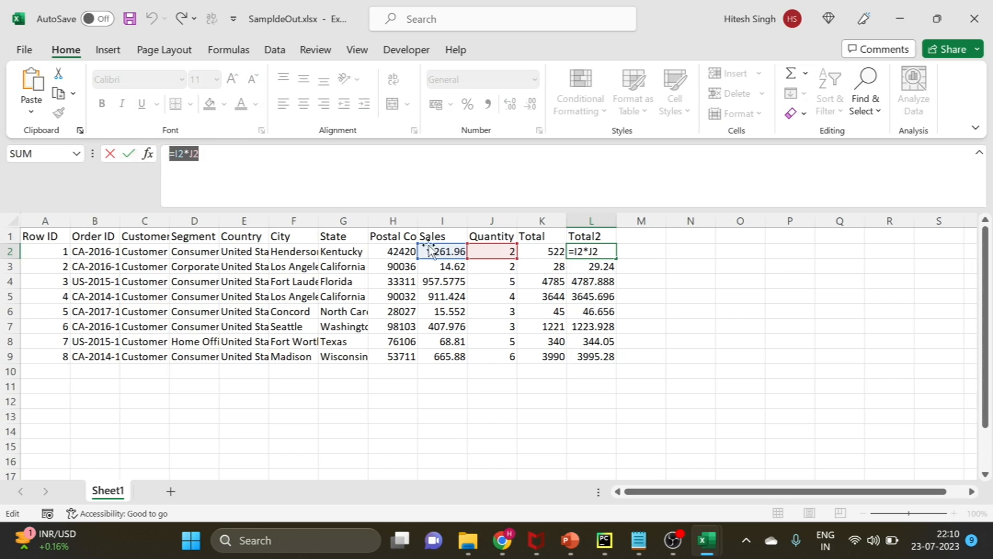
key("Return")
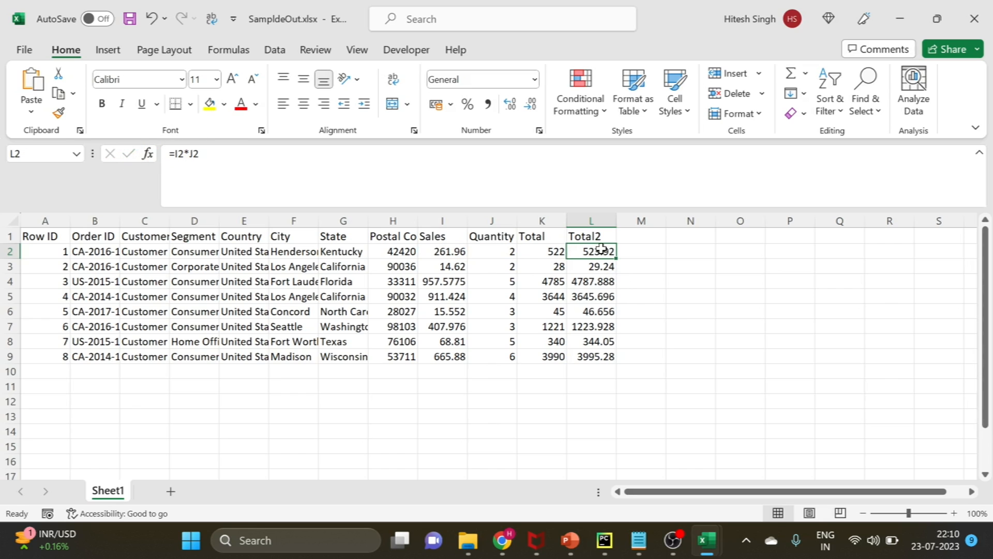
left_click(590, 341)
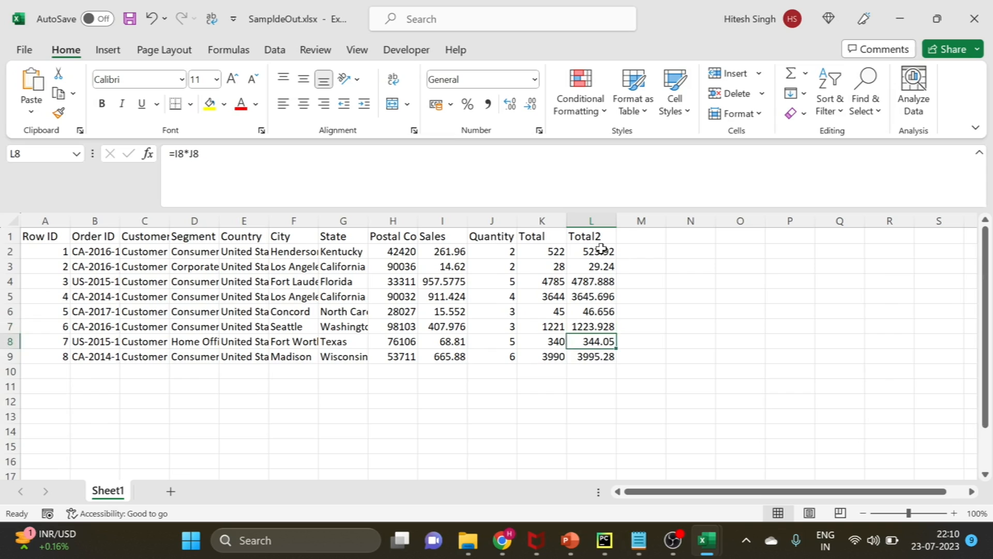
left_click(541, 251)
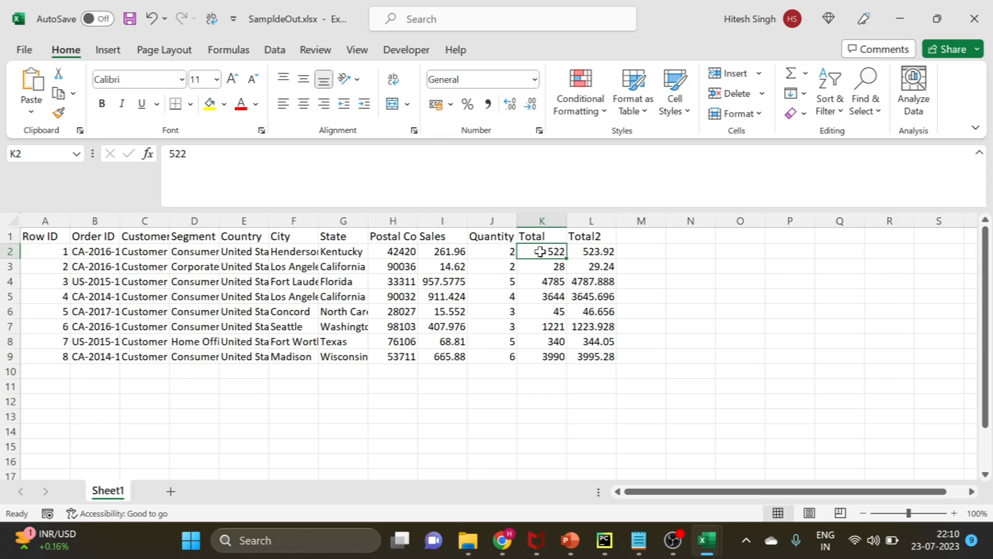
left_click(540, 356)
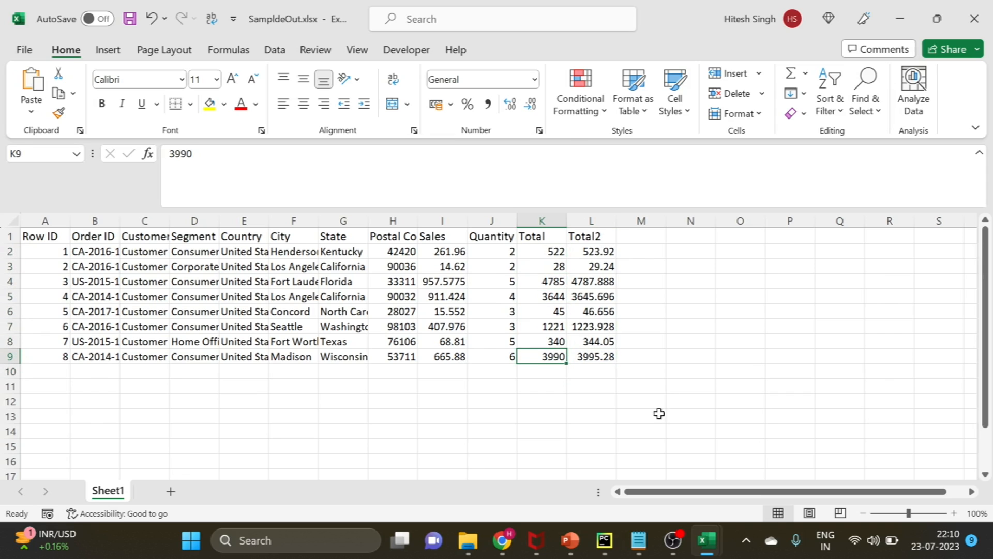
mouse_move(573, 539)
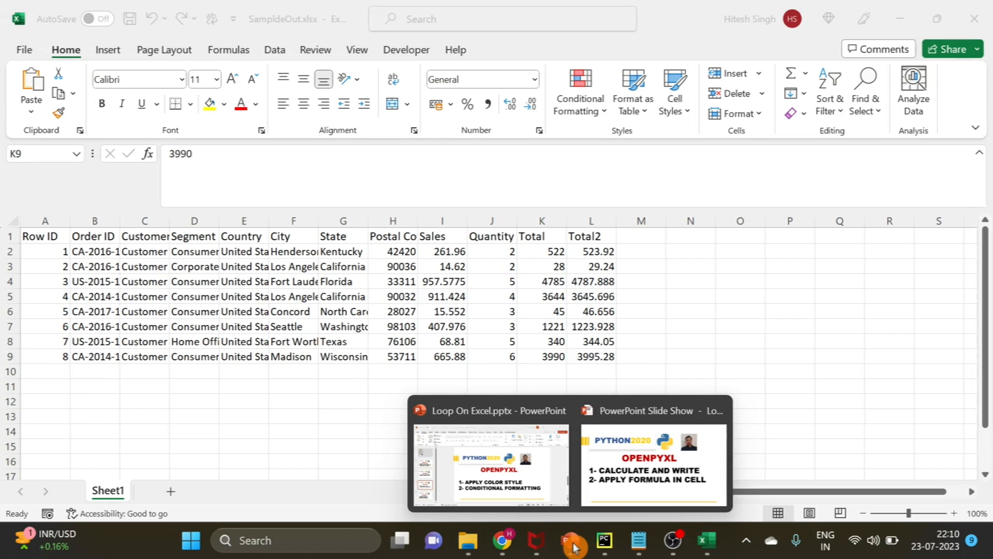
left_click(606, 540)
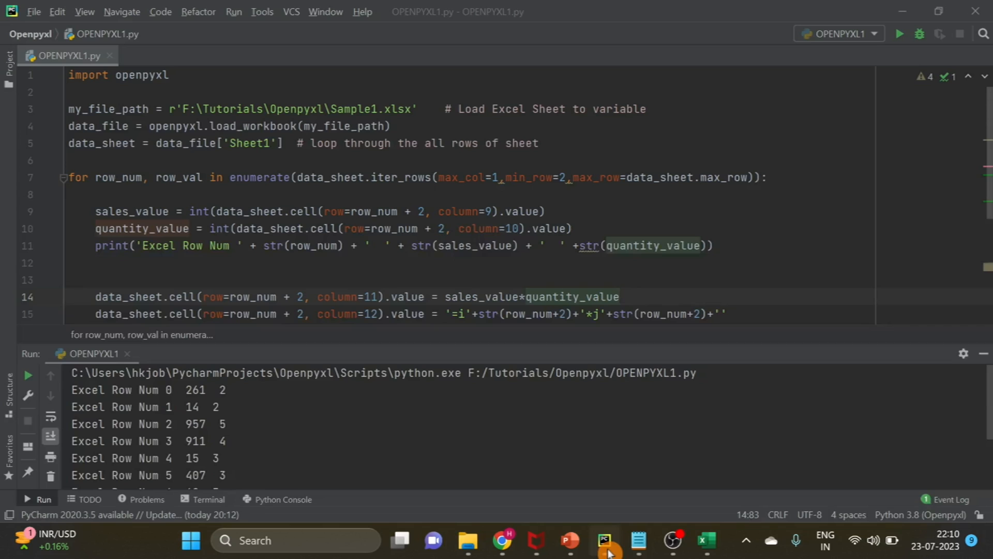
mouse_move(982, 356)
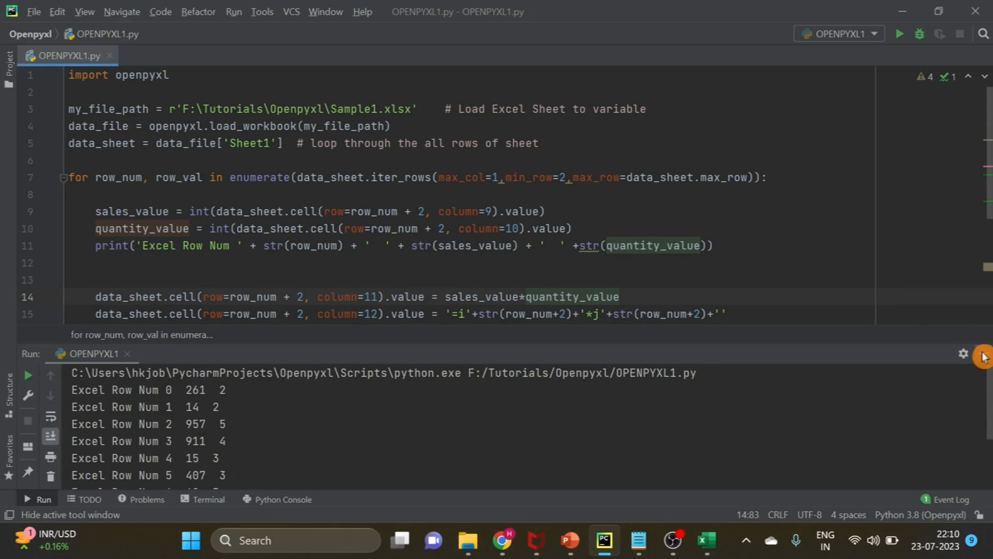